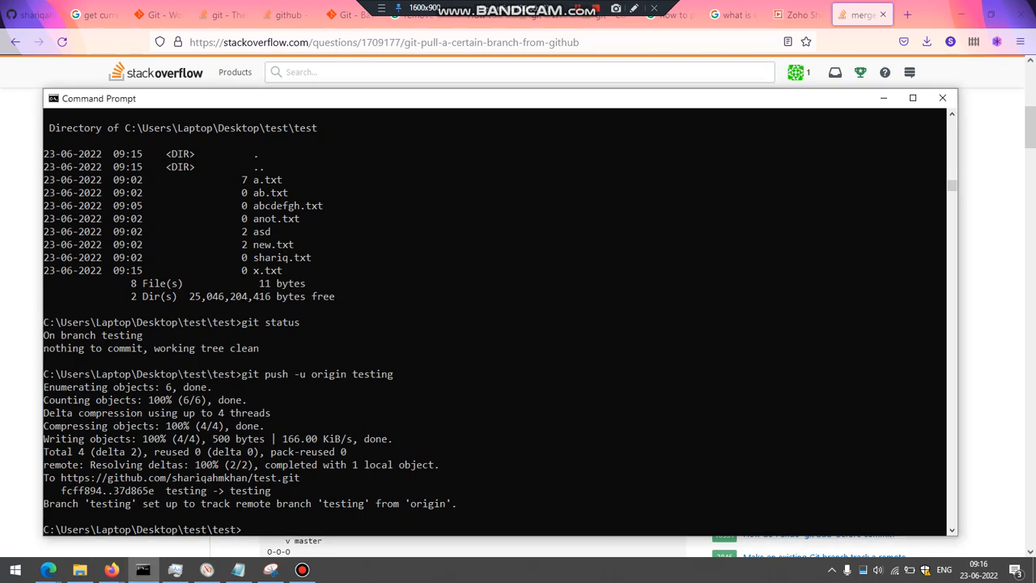
Show the test repository's testing branch on GitHub and look through its file list
left_click(32, 14)
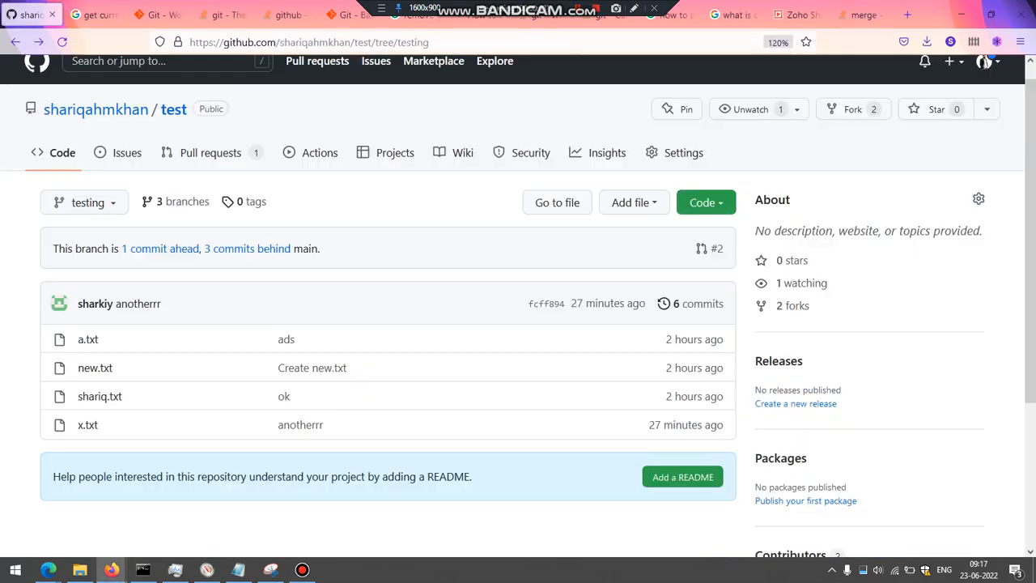
left_click(173, 109)
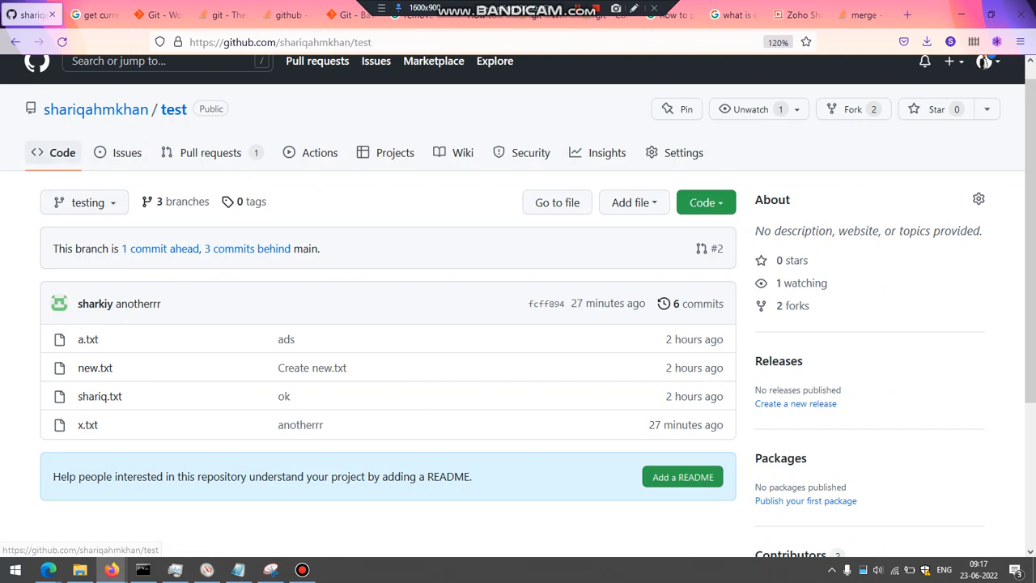
left_click(85, 200)
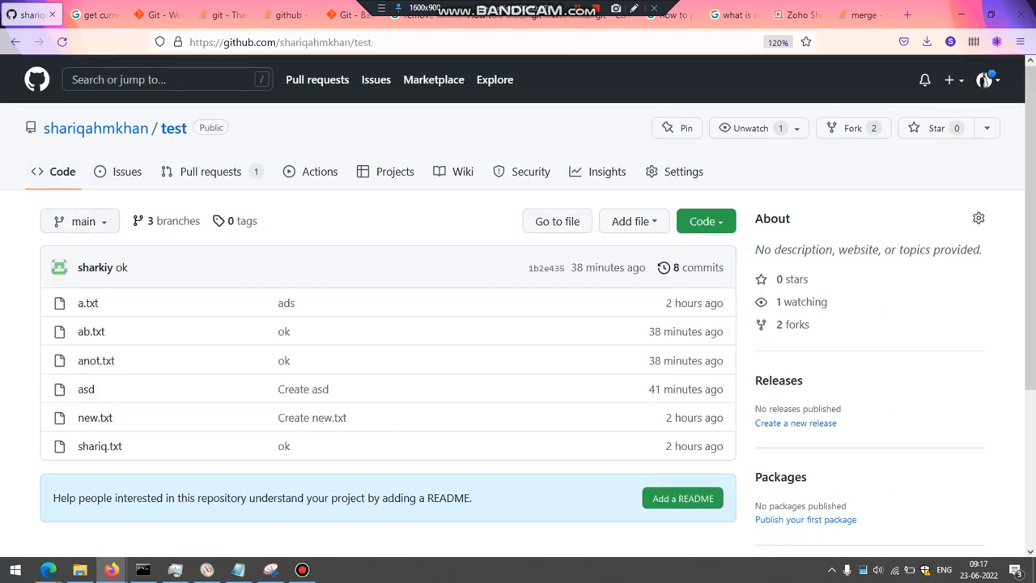
left_click(79, 220)
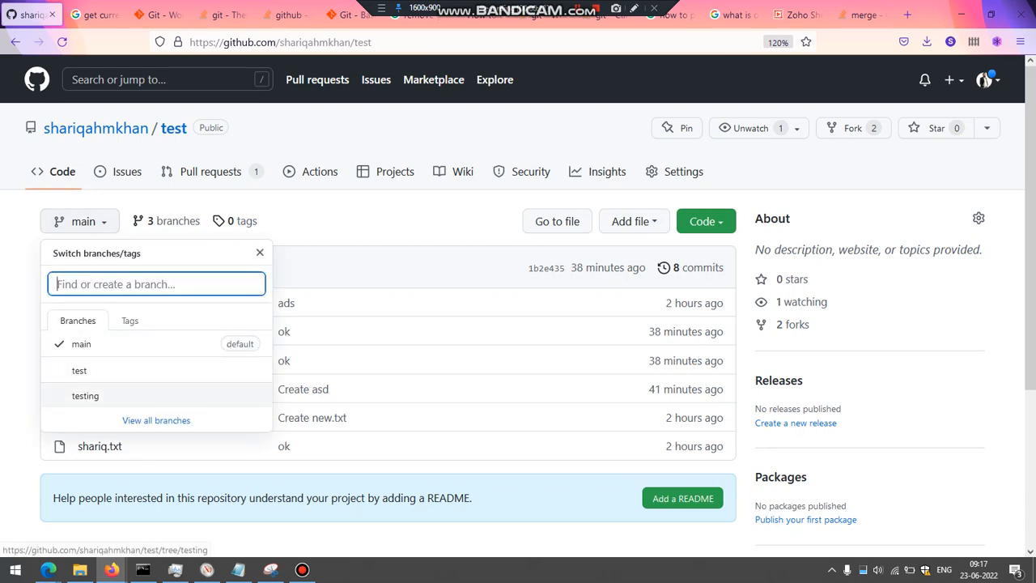
left_click(84, 395)
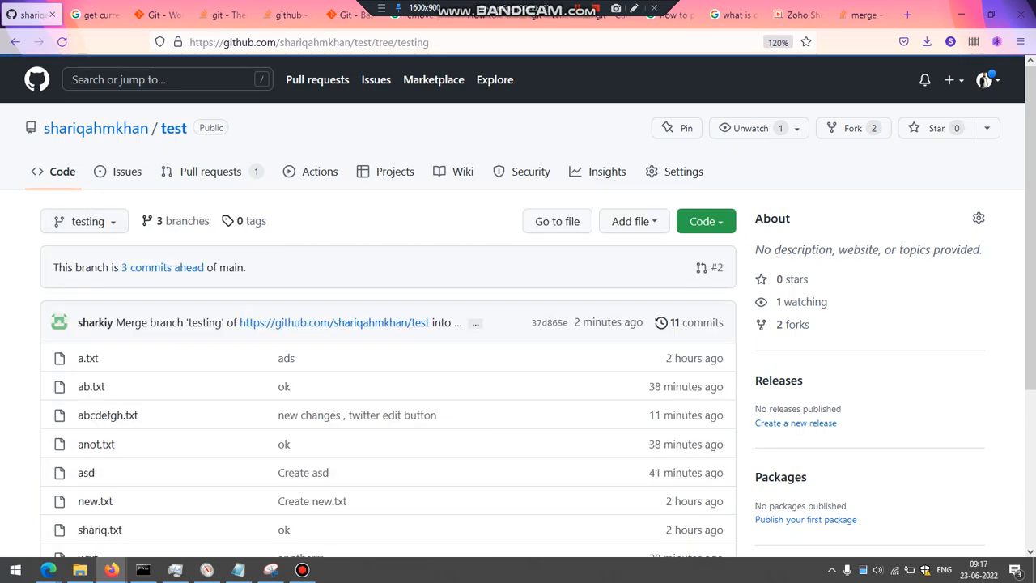
scroll("down", 3)
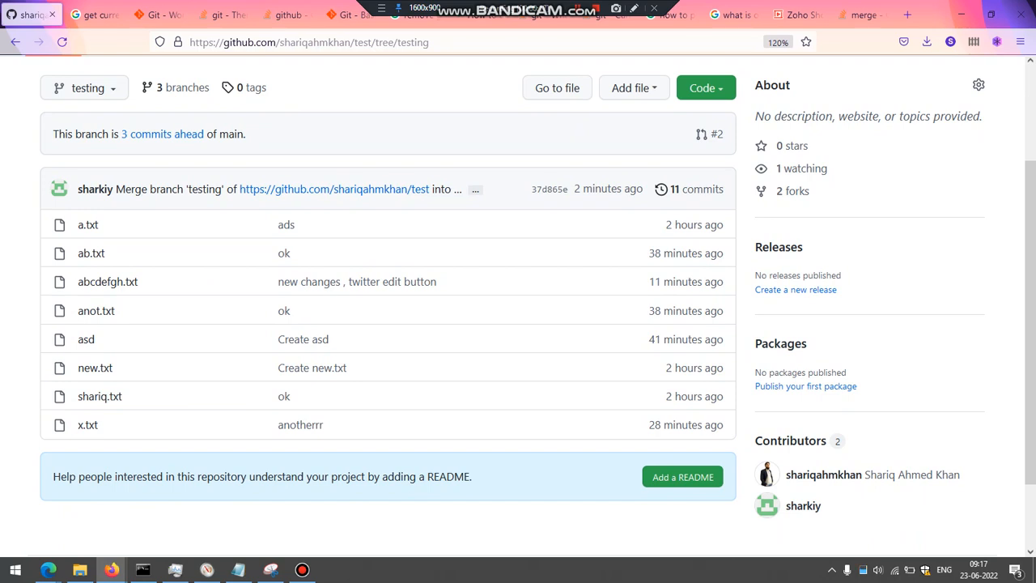
mouse_move(107, 281)
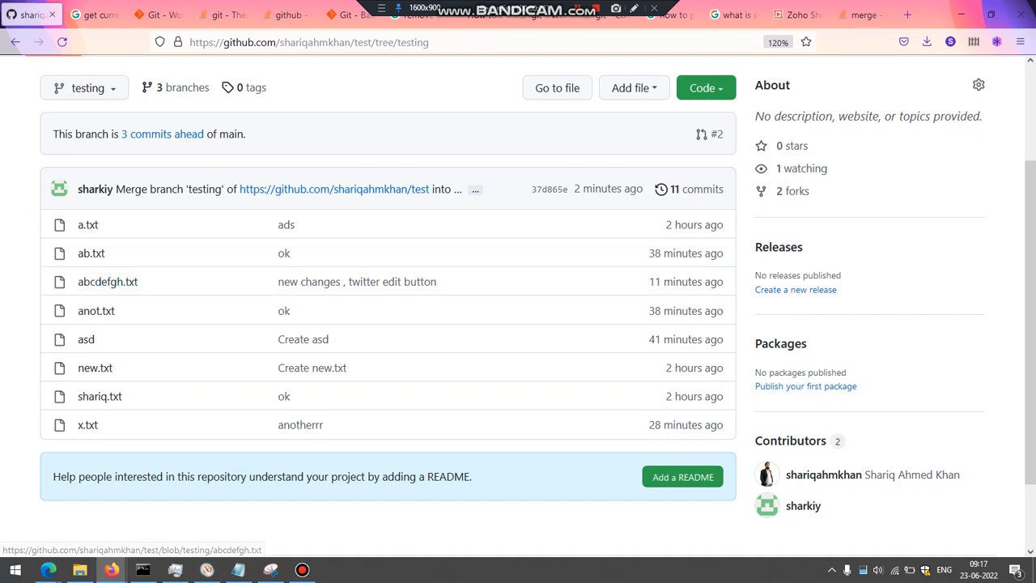
mouse_move(107, 281)
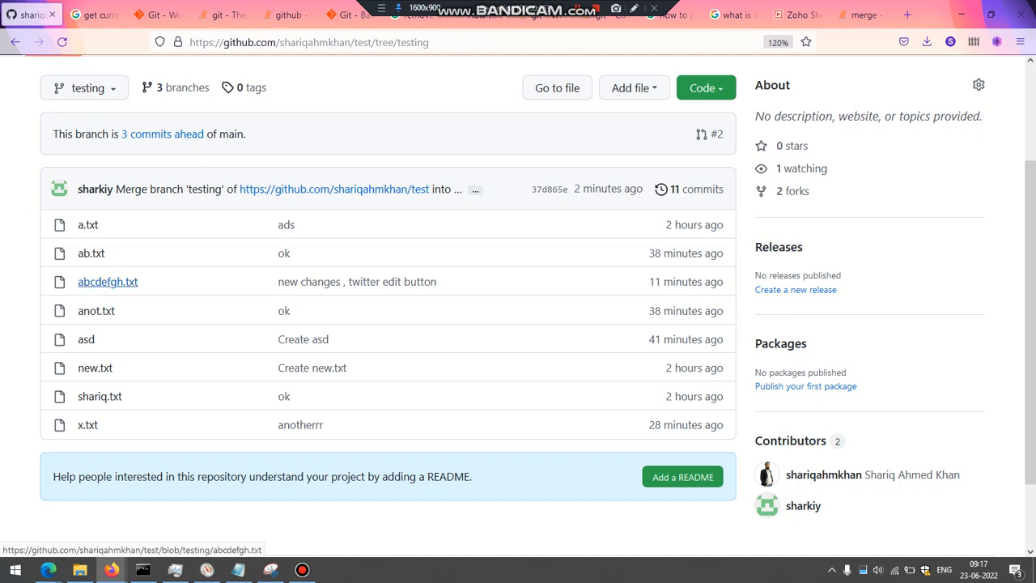
scroll("up", 3)
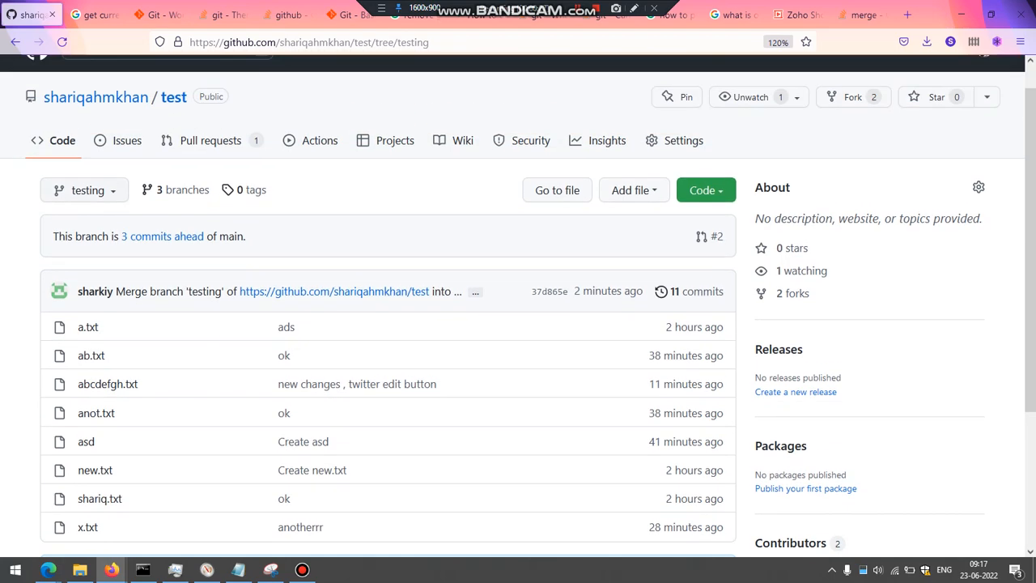
Switch the GitHub view to the main branch, then bring the command prompt forward
left_click(84, 190)
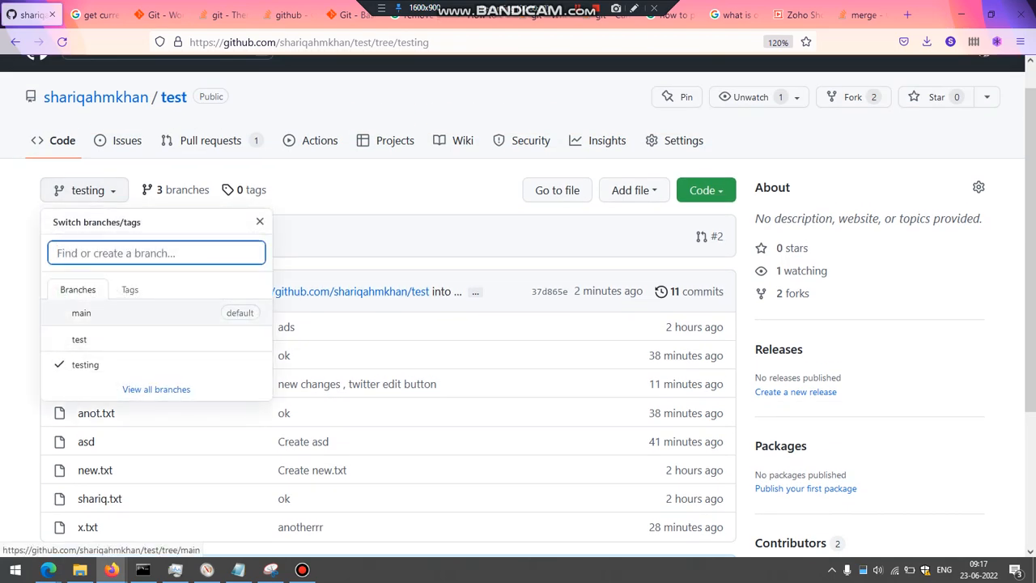
left_click(81, 313)
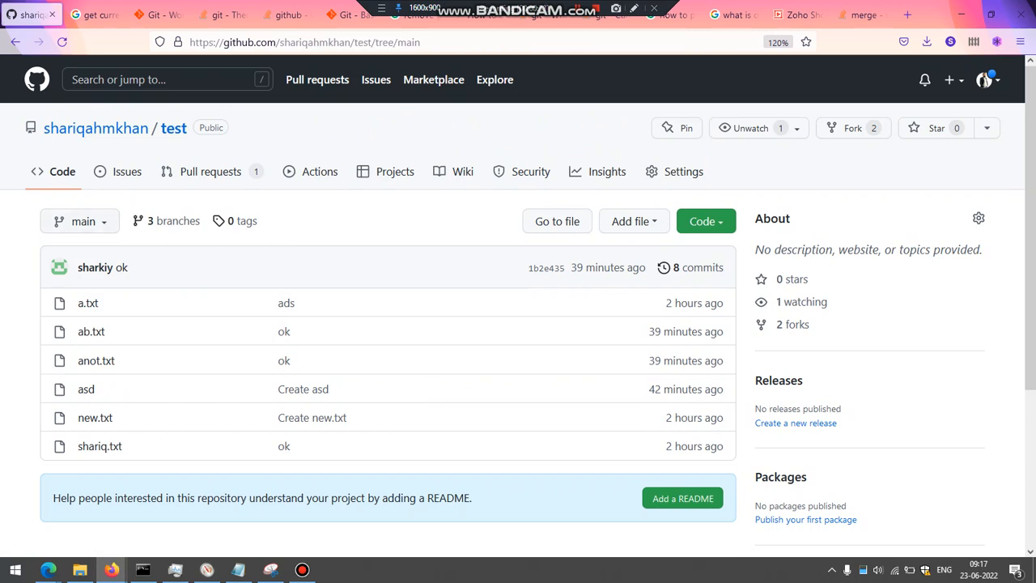
mouse_move(85, 220)
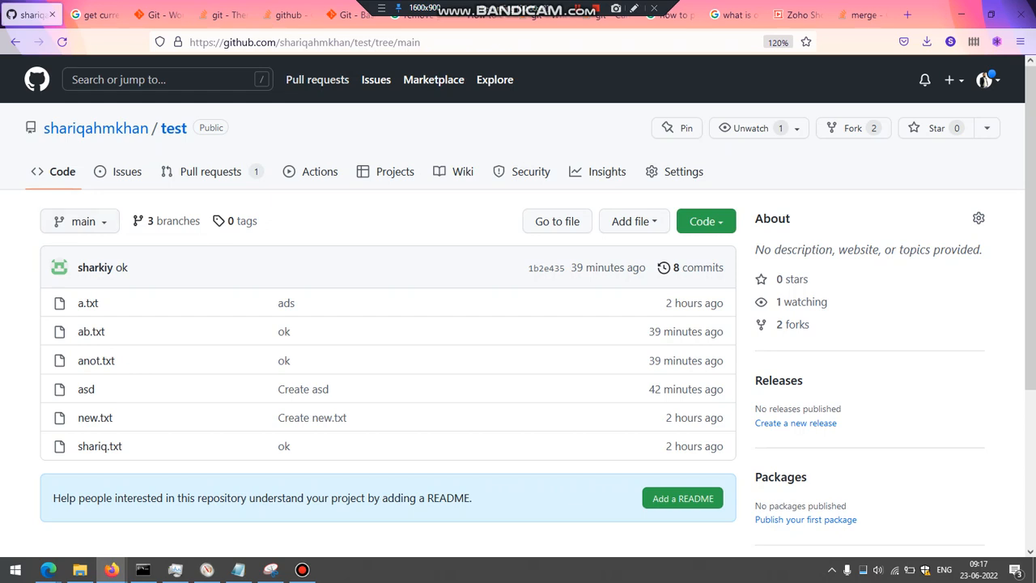
left_click(142, 570)
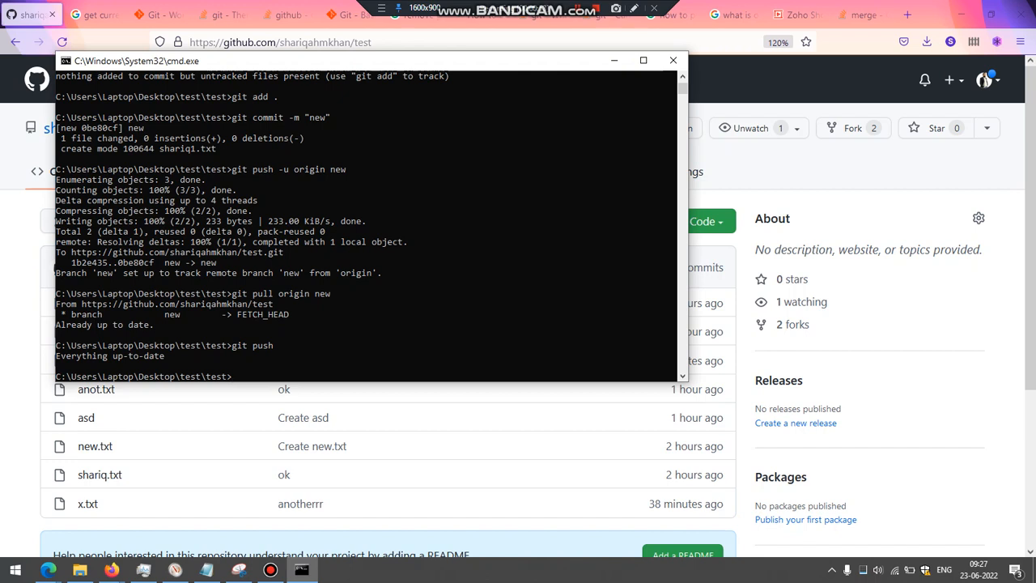
Run git branch to list the local branches main, new and testing
type("git branch")
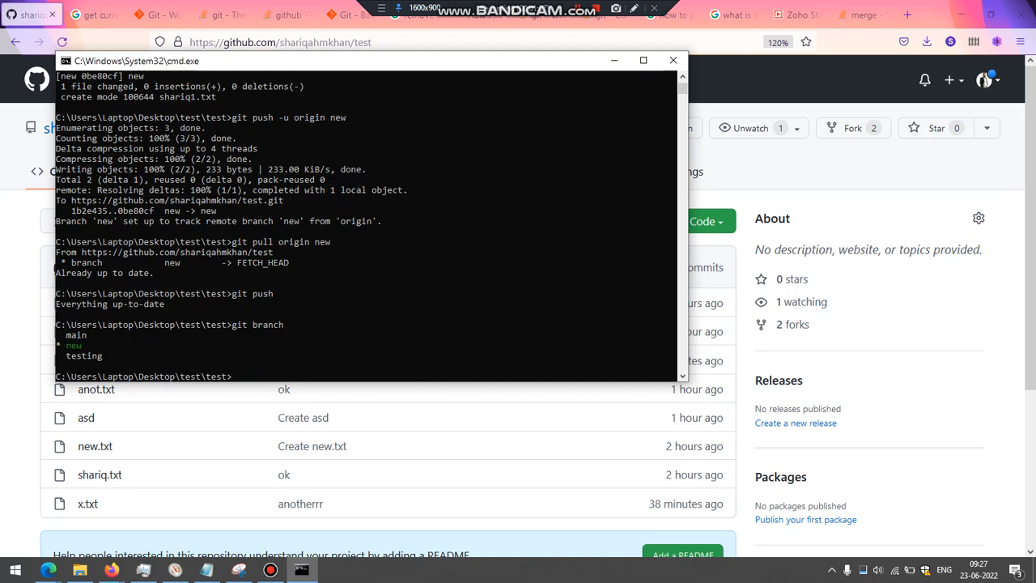
double_click(74, 347)
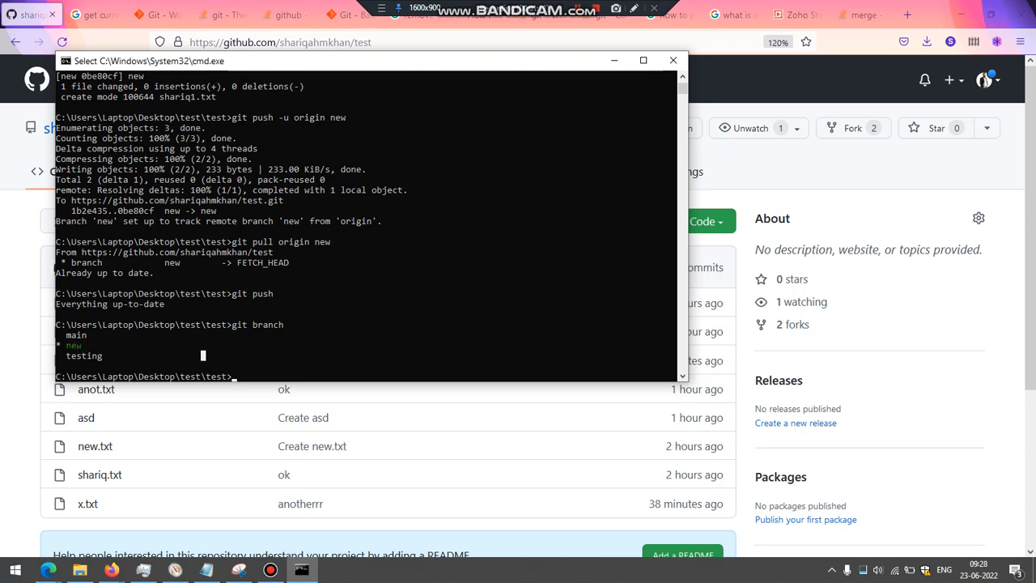
type("git branch")
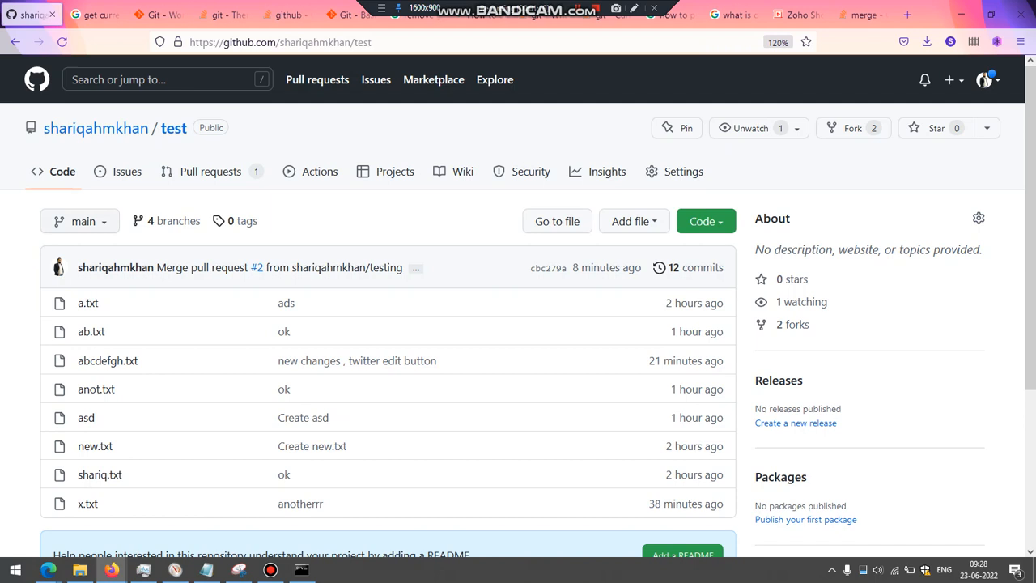
Check GitHub's branch list for new, then return to the command prompt
left_click(79, 220)
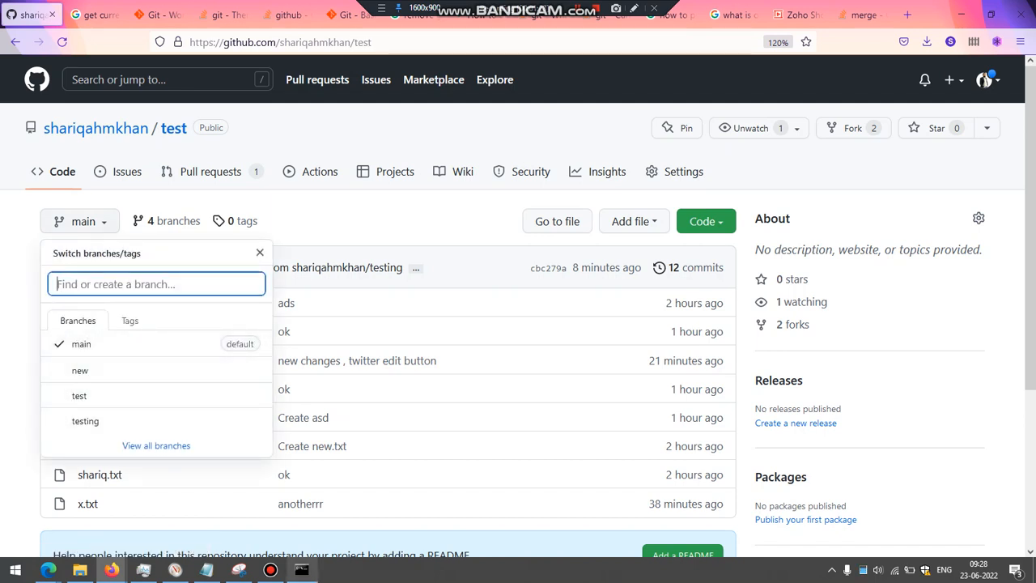
left_click(302, 570)
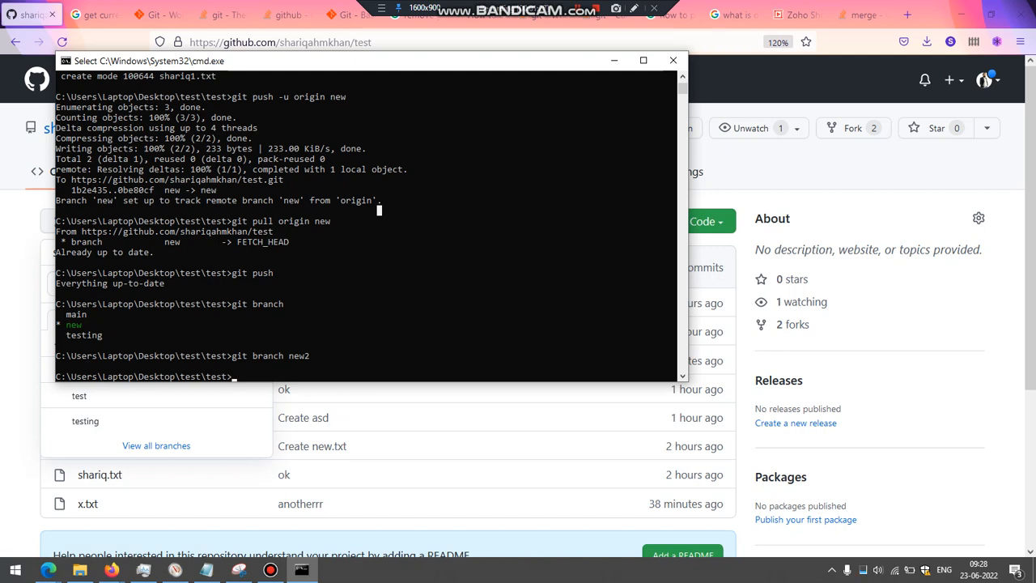
List the branches with git branch and check out branch new2
type("git b")
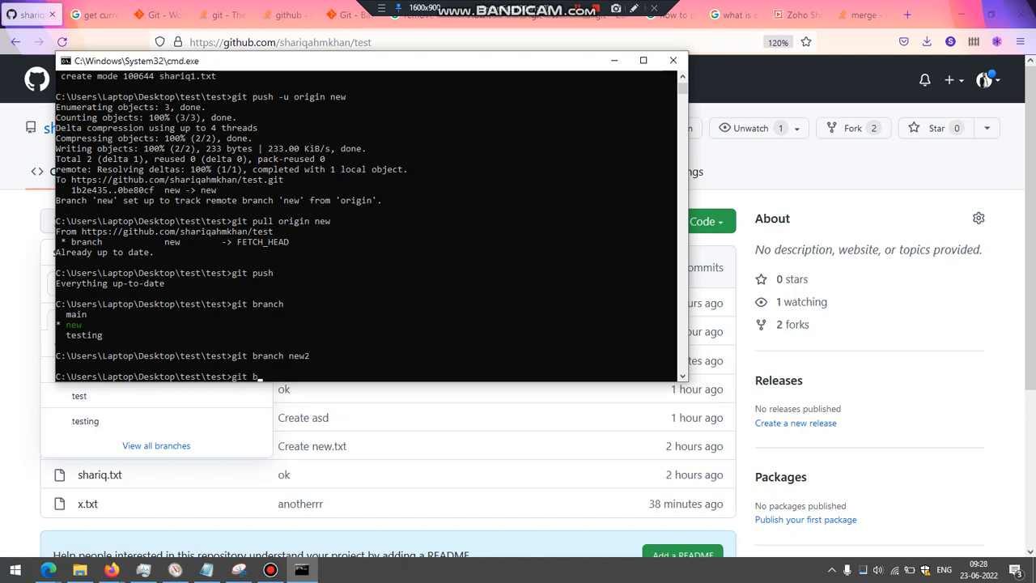
key("Return")
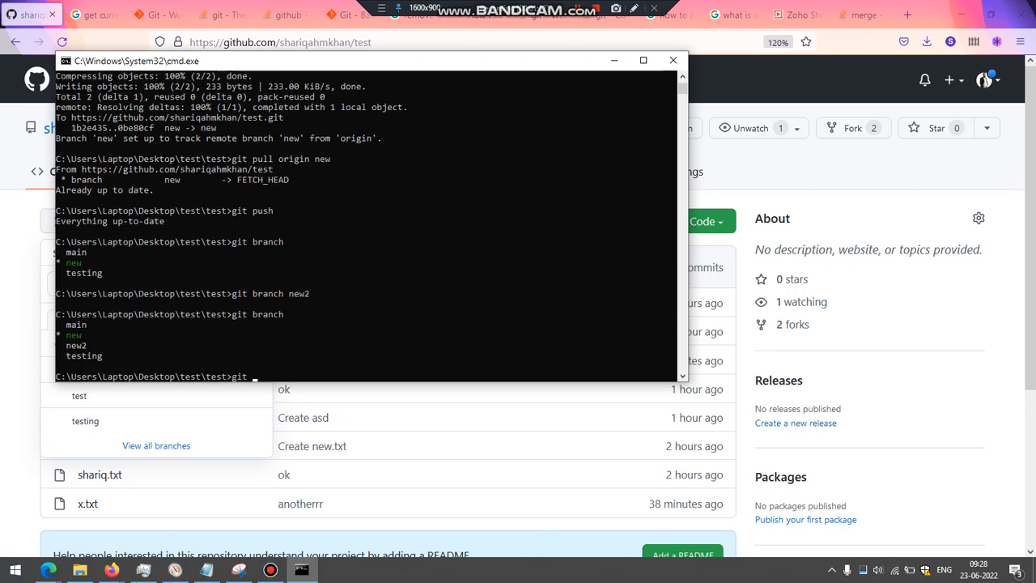
type("checkout new2")
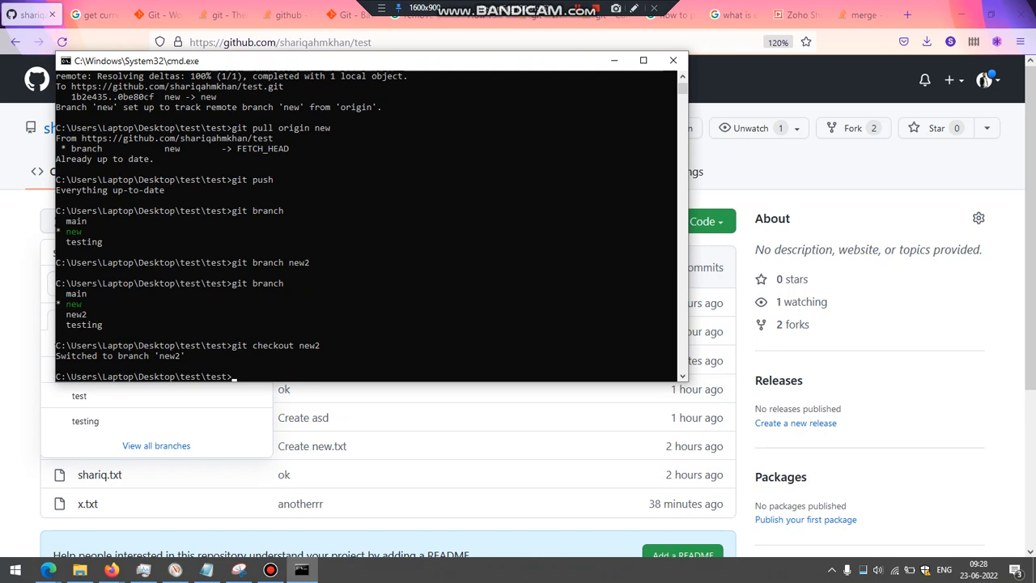
Launch Notepad on a new file named anotherfolder.txt
type("notepad")
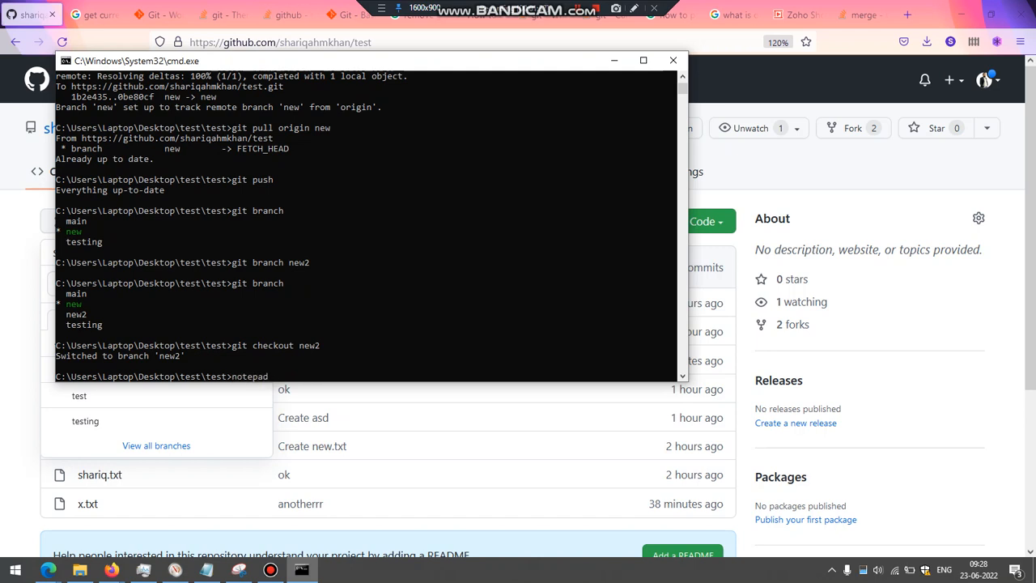
type("another")
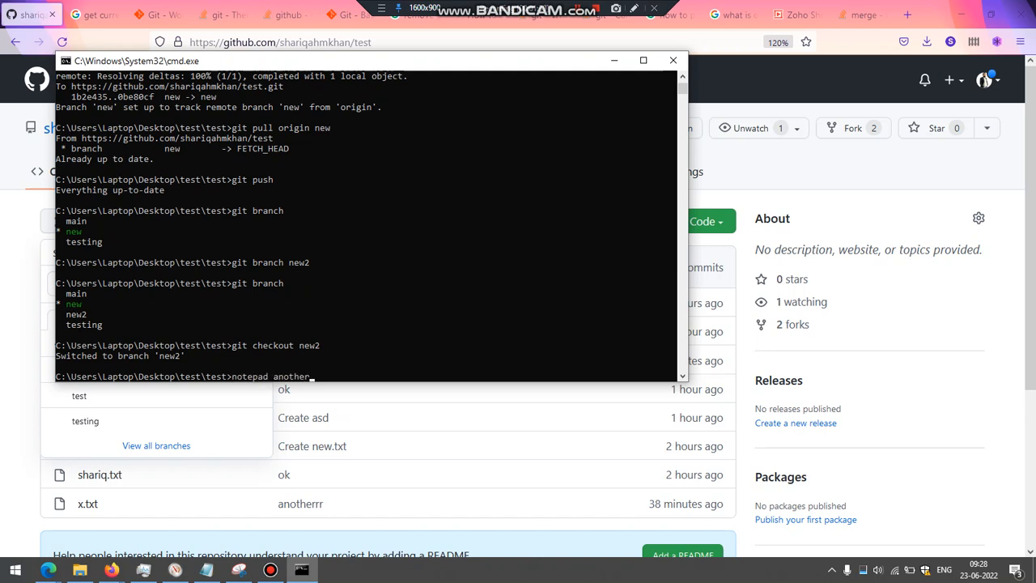
type("folder.txt")
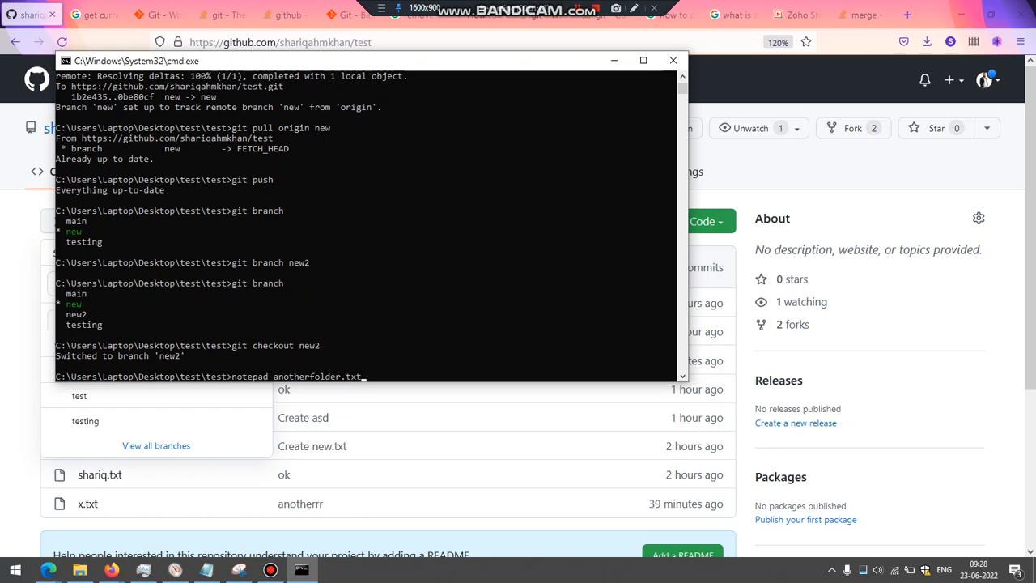
key("Return")
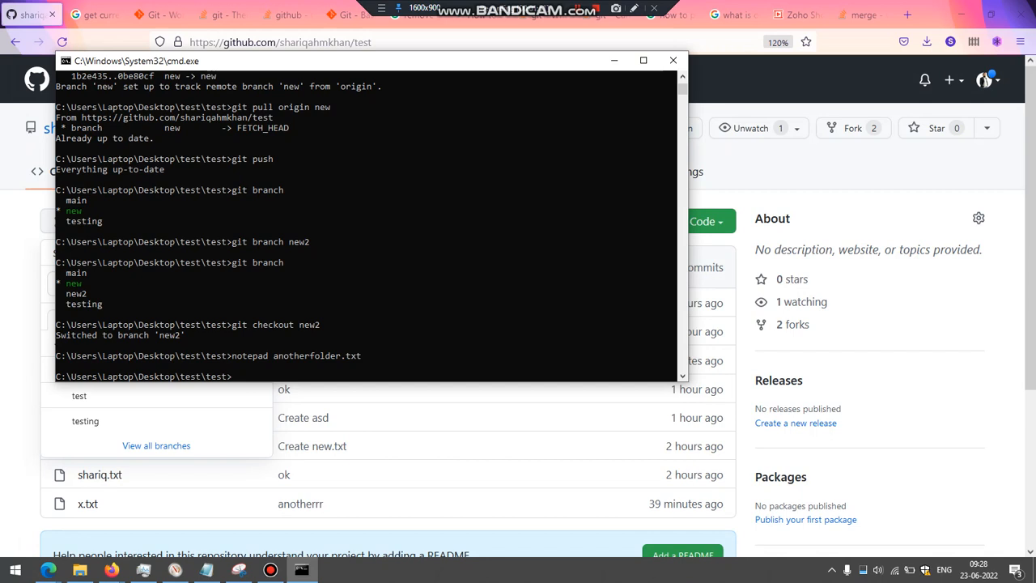
Stage anotherfolder.txt with git add, commit it as "test", and check git status
type("git status")
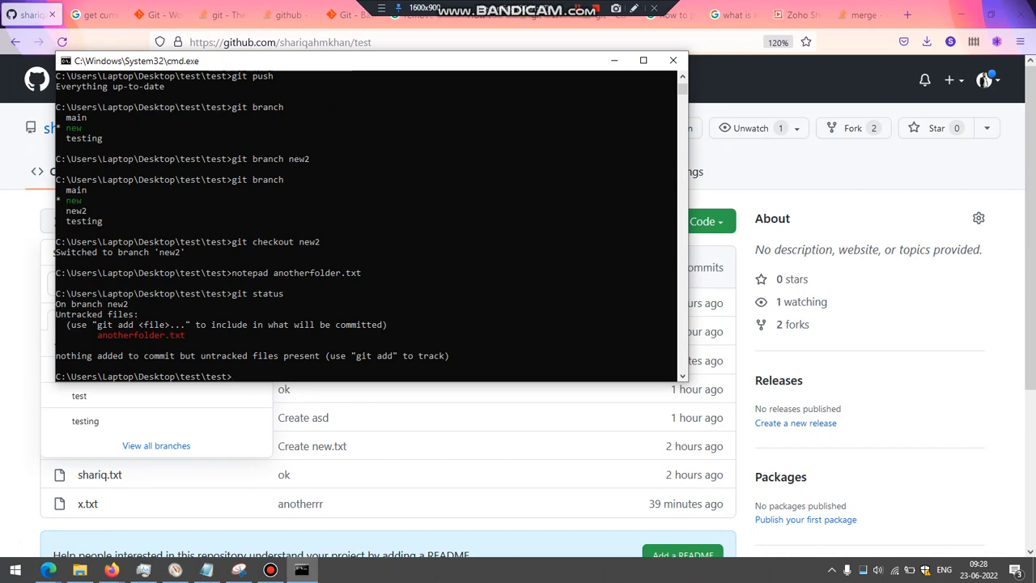
type("git add")
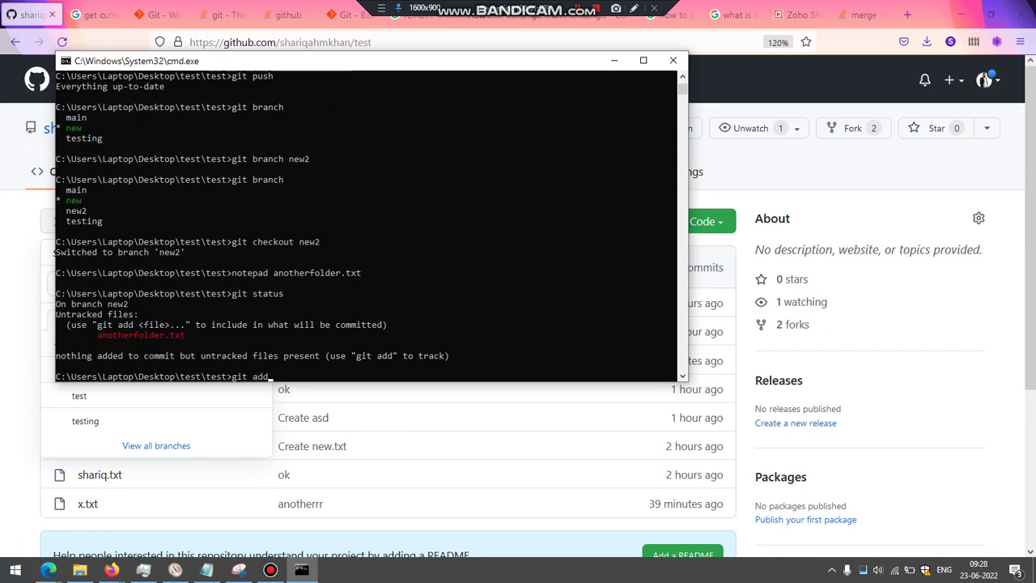
key("Return")
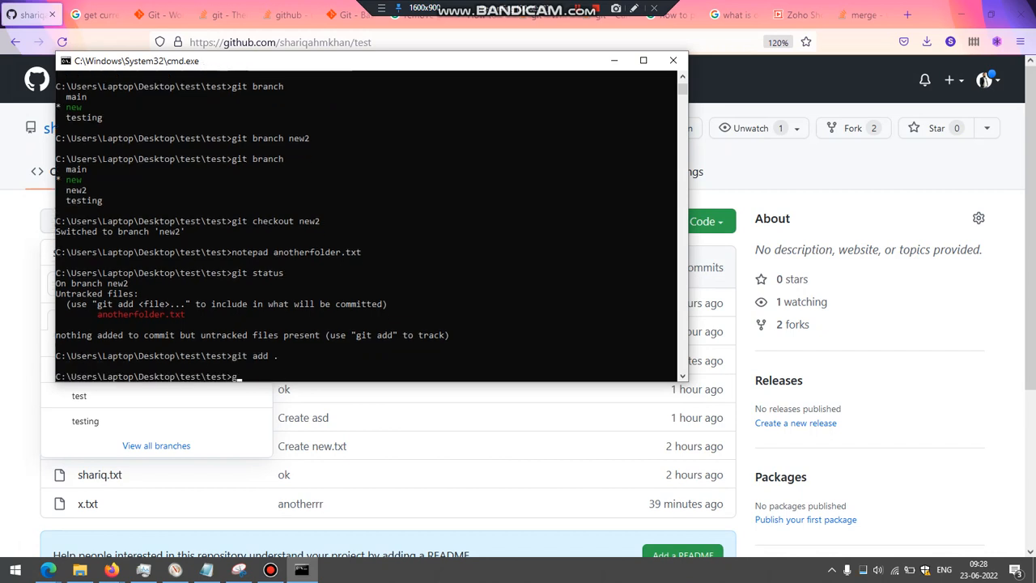
type("git commit -")
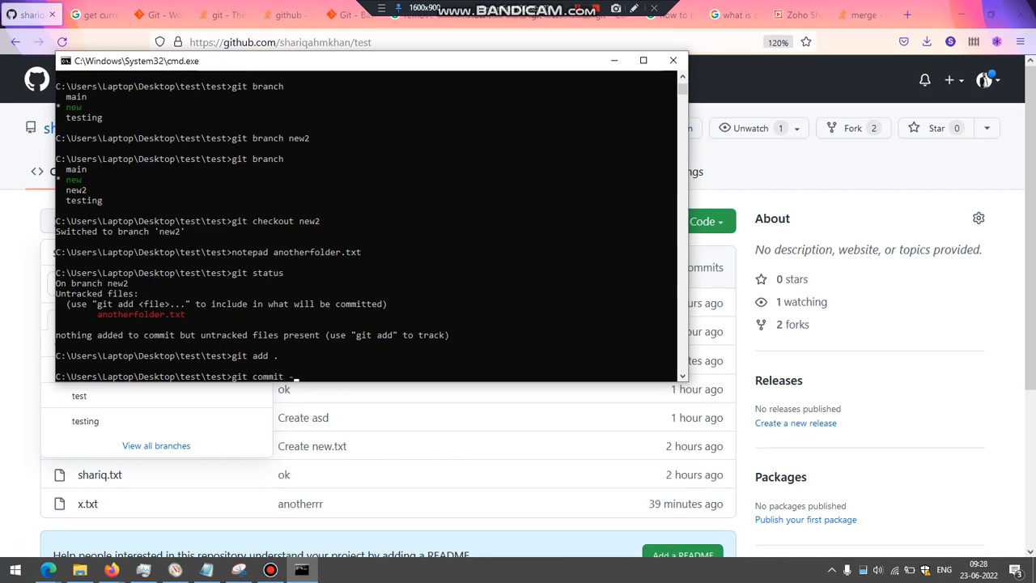
type("m \"test")
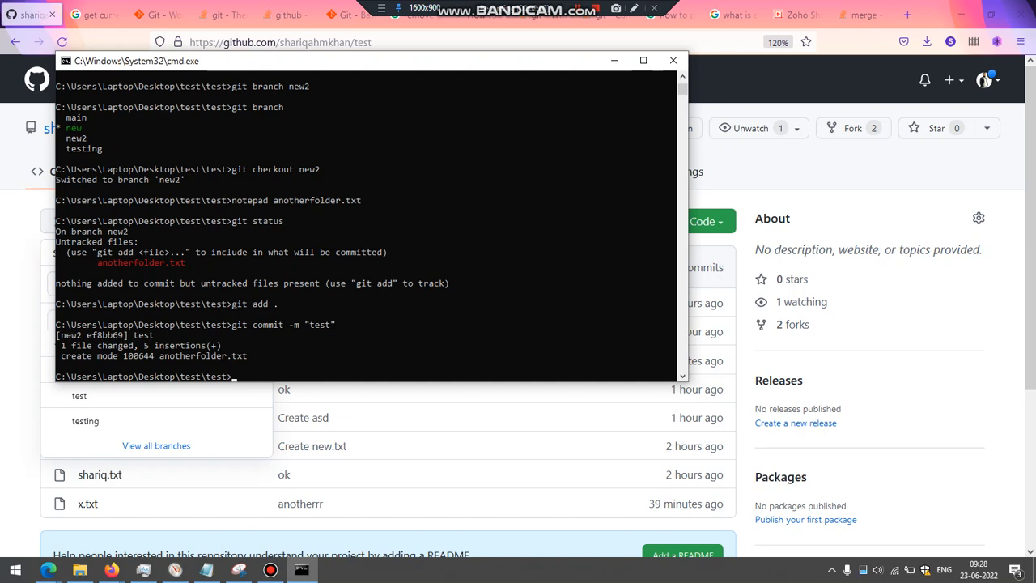
type("git status")
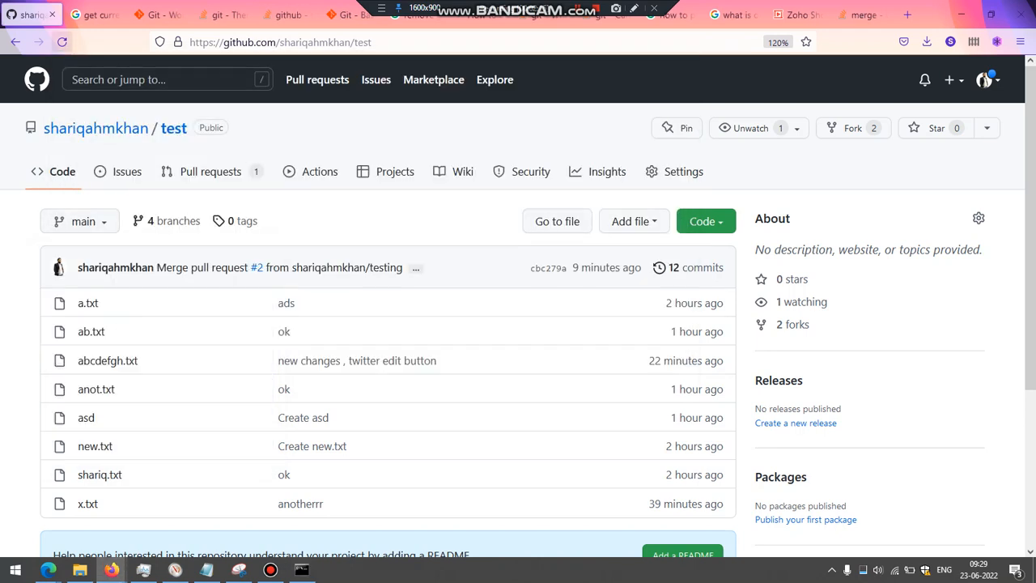
Reload the GitHub repository page and return to the command window
left_click(61, 42)
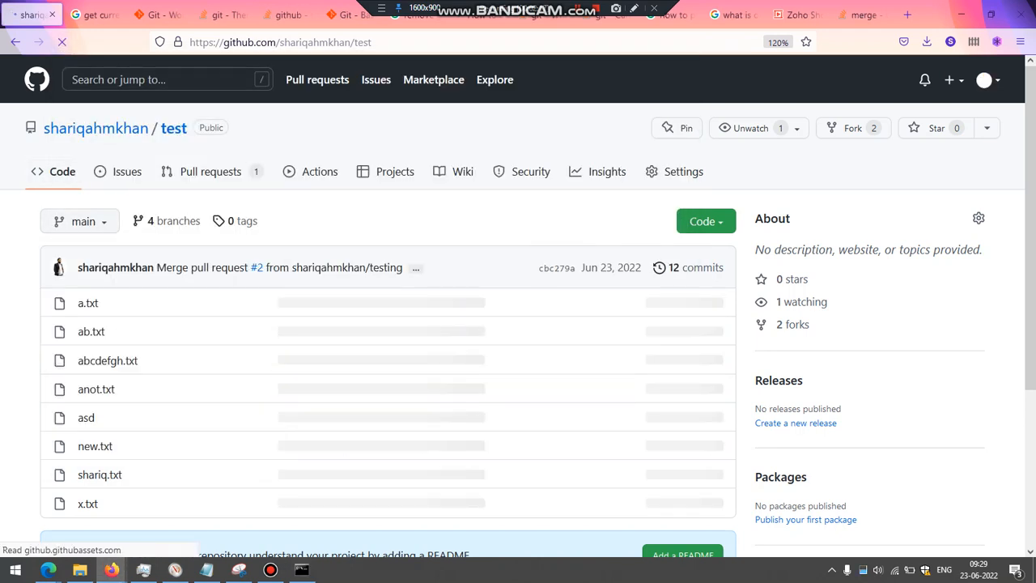
left_click(80, 220)
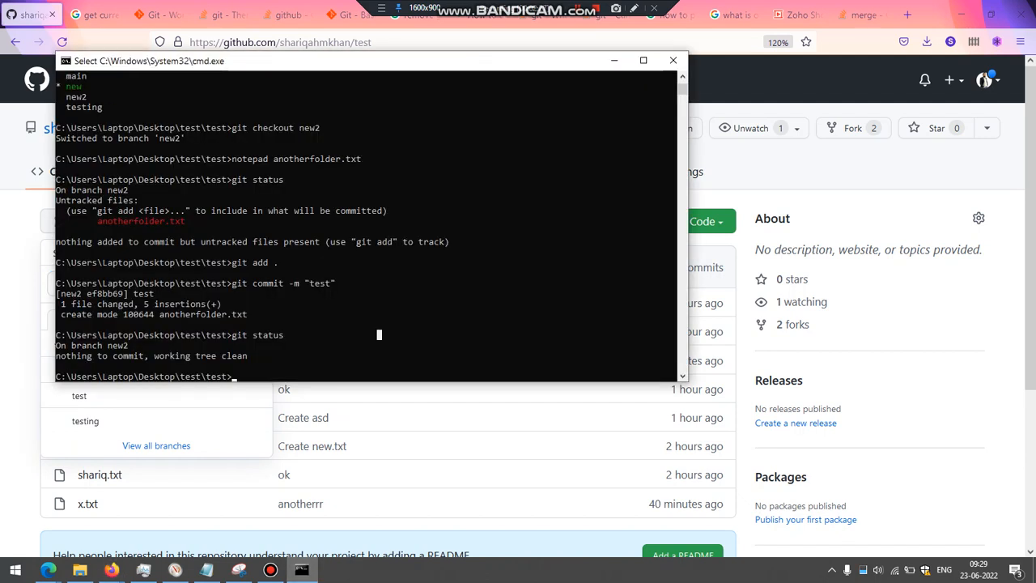
Run git push on new2, which fails with a 'no upstream branch' error
type("gi")
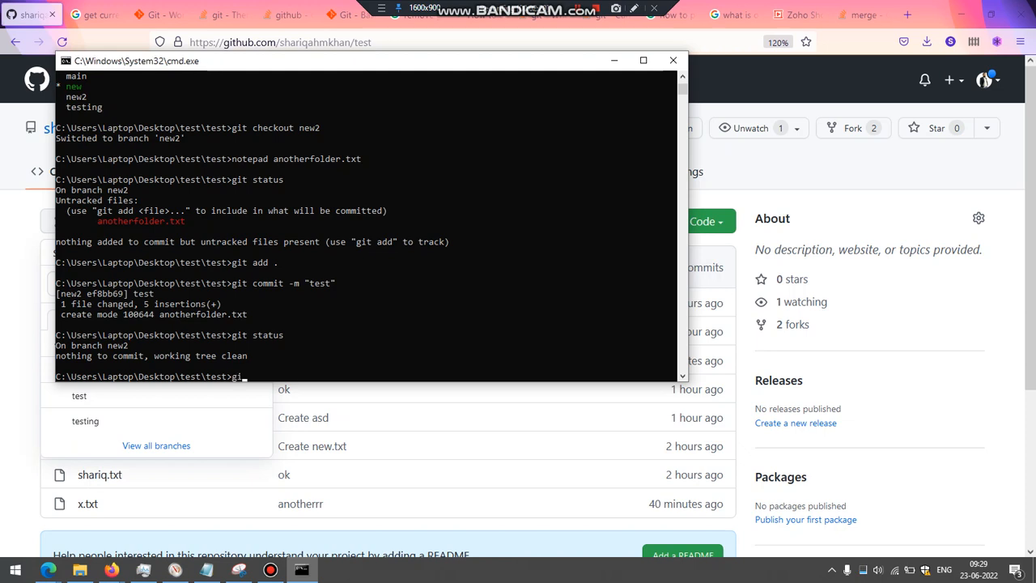
key("Return")
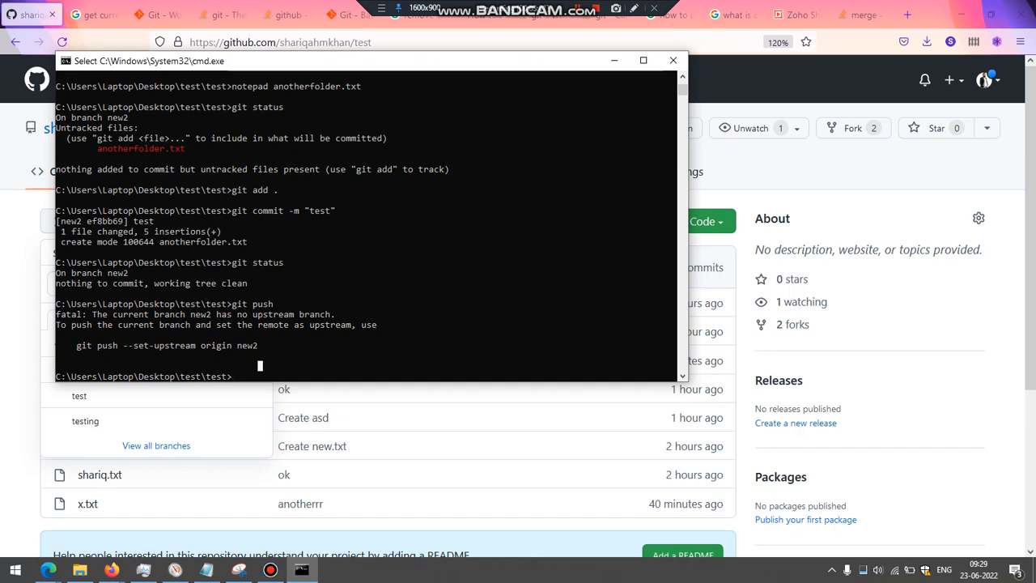
Run git push -u origin new2 to publish the branch and set its upstream
type("git push")
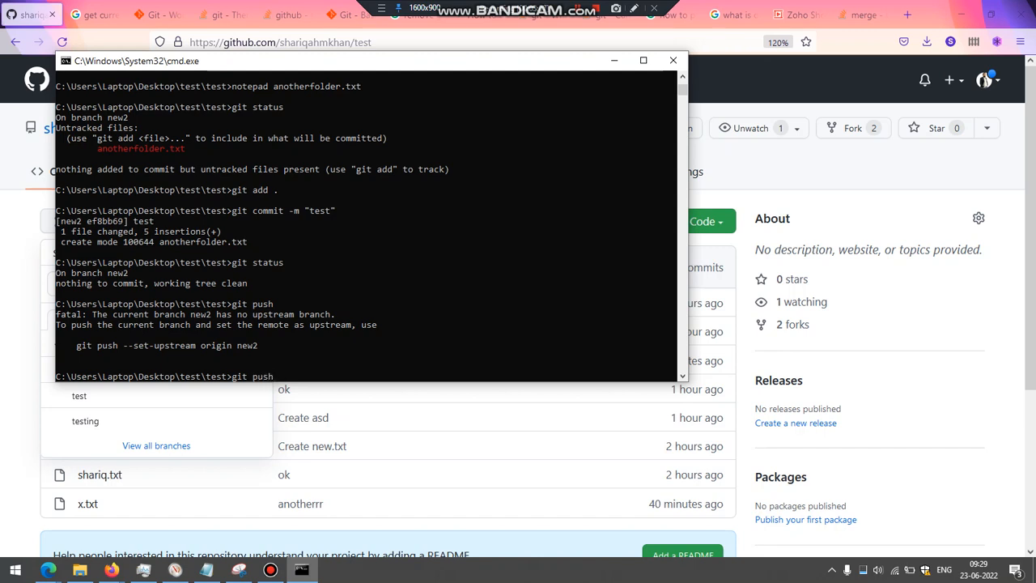
type("-u")
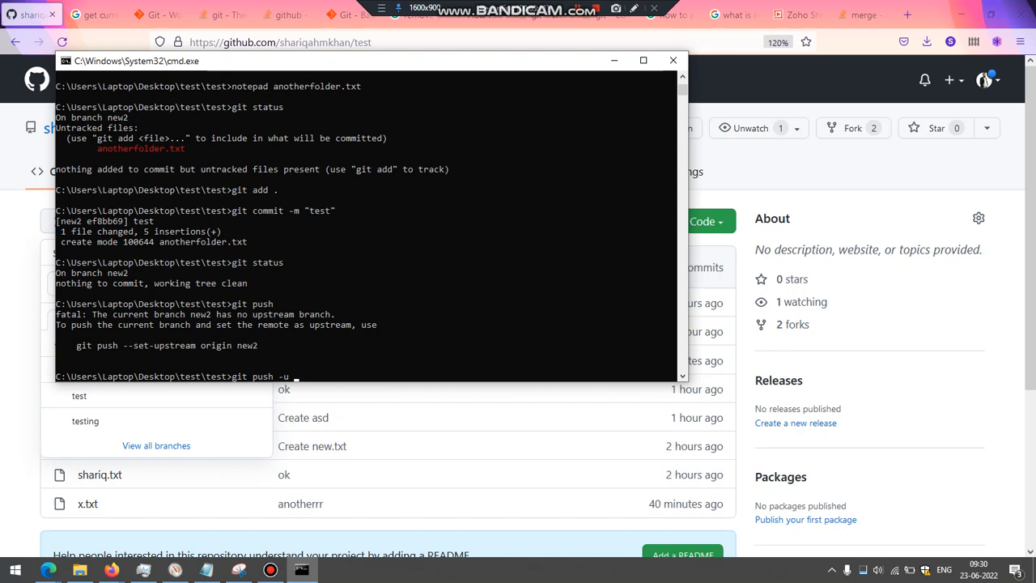
type("ori")
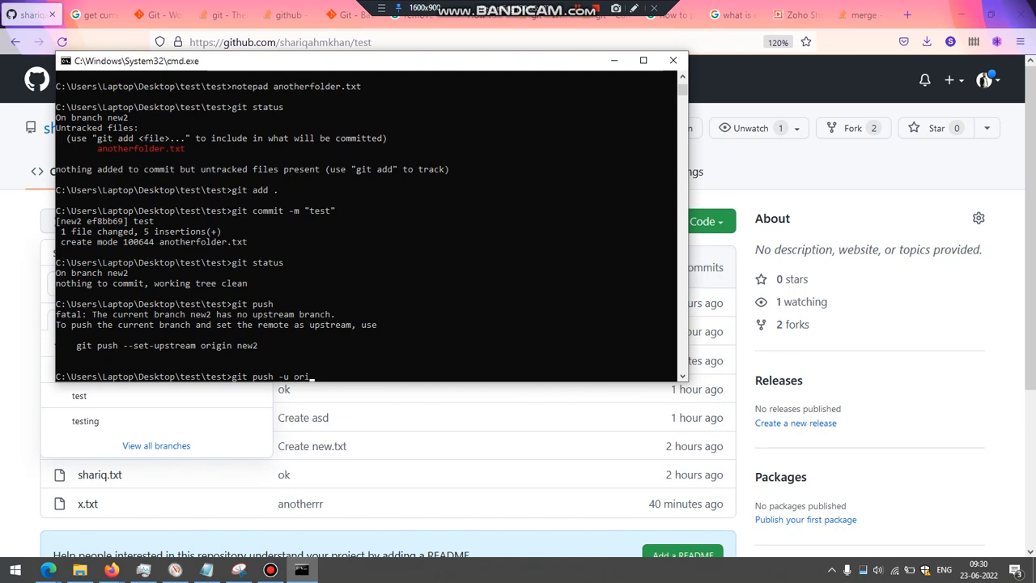
type("gin new2")
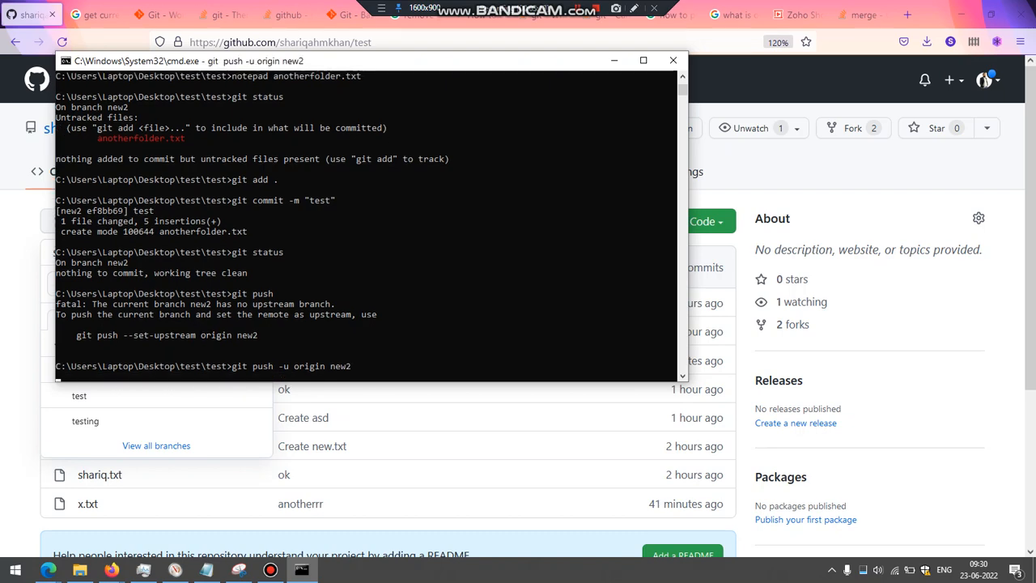
key("Return")
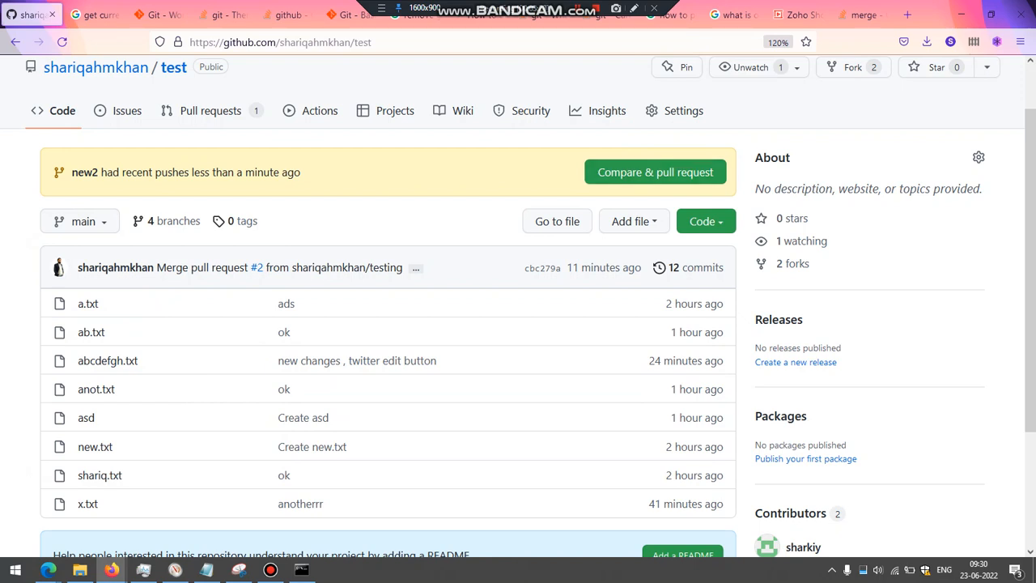
Start a pull request from the newly pushed new2 branch via Compare & pull request
left_click(654, 172)
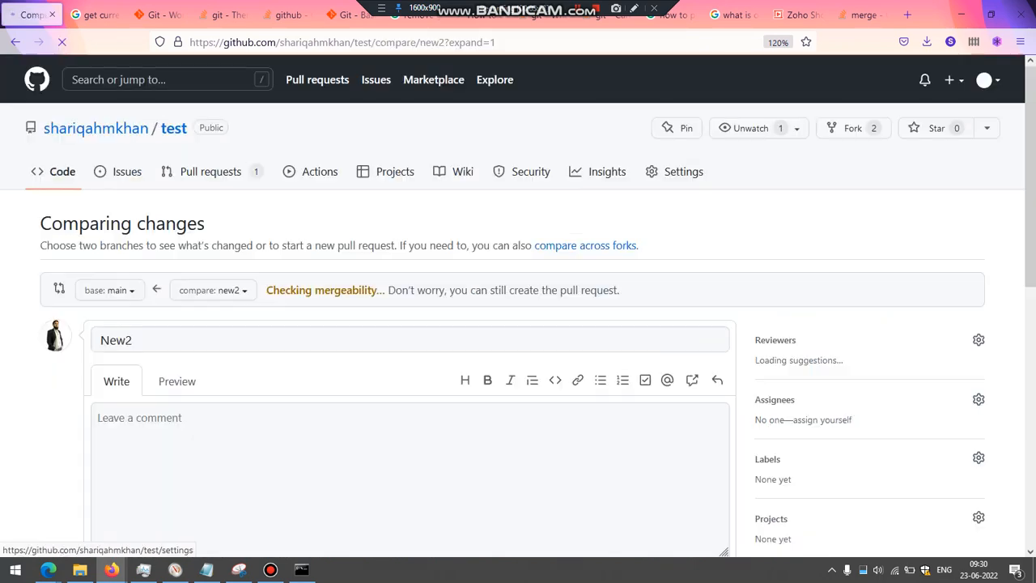
scroll("down", 3)
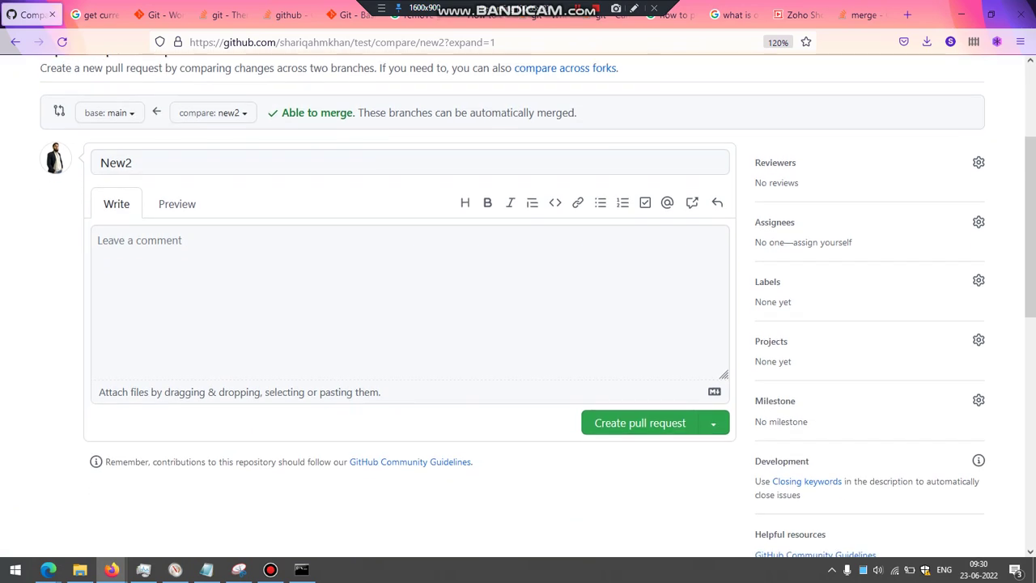
scroll("up", 3)
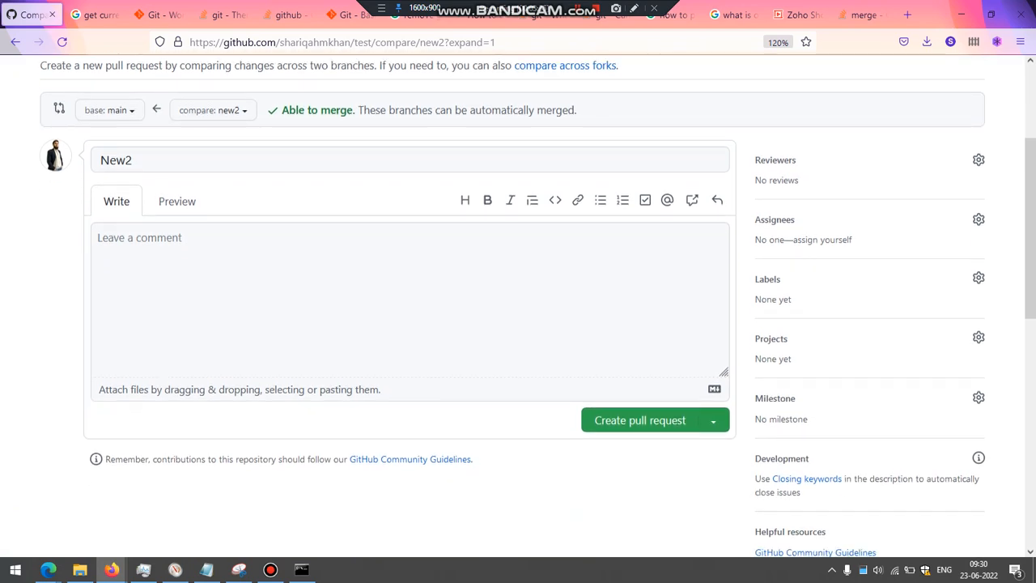
left_click(408, 308)
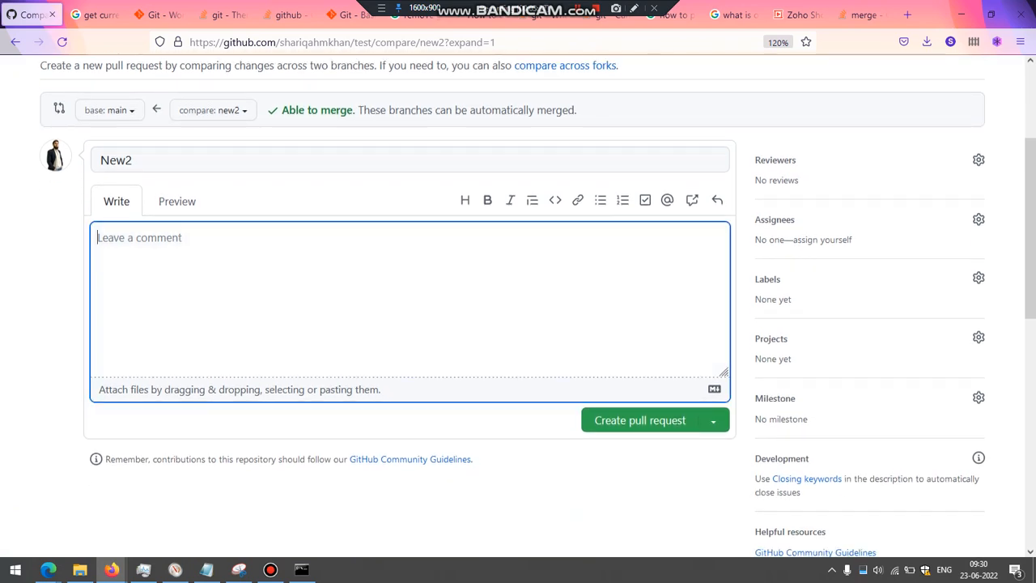
Describe the pull request as 'did something' and create it
type("did som")
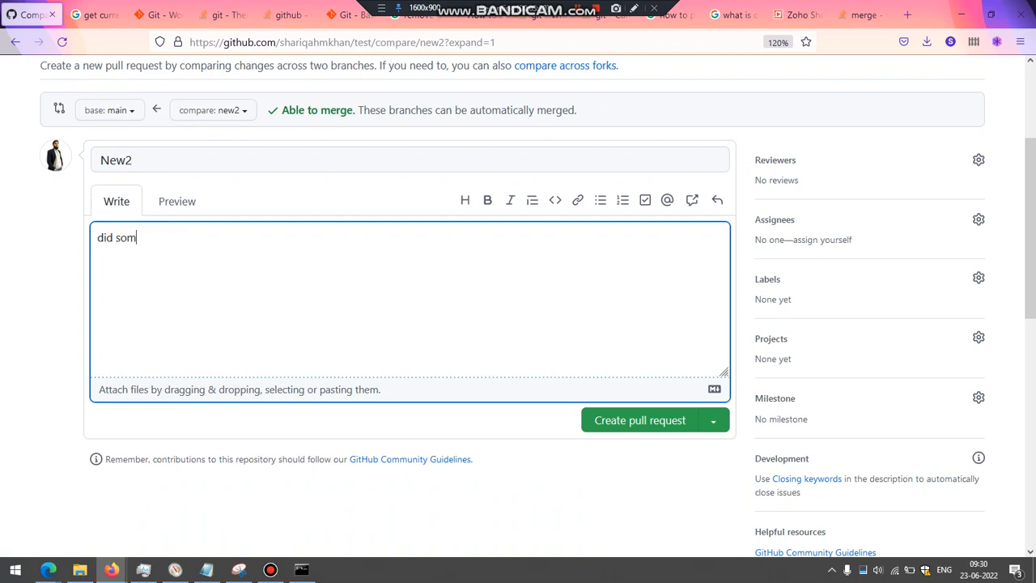
type("ething")
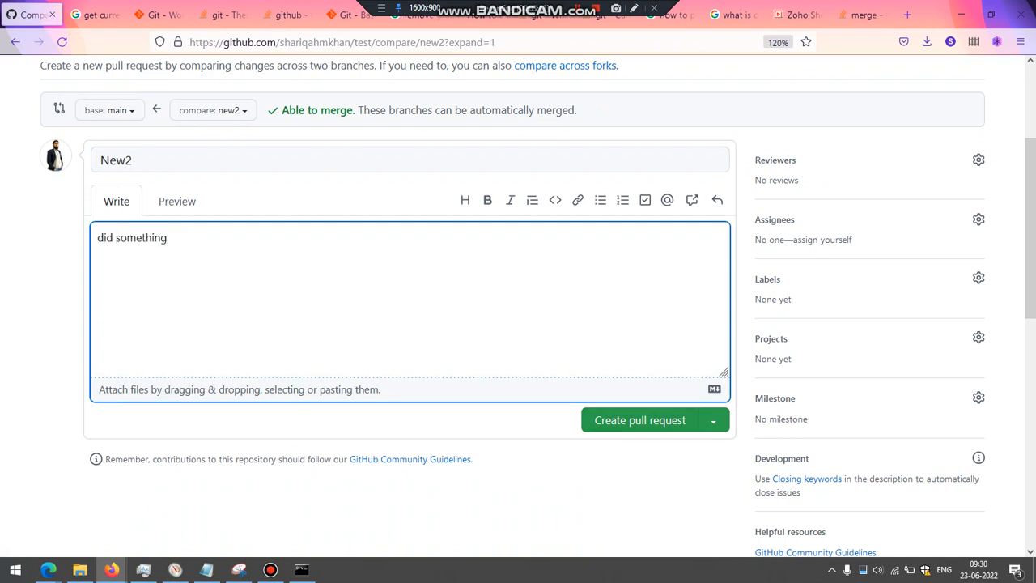
left_click(640, 421)
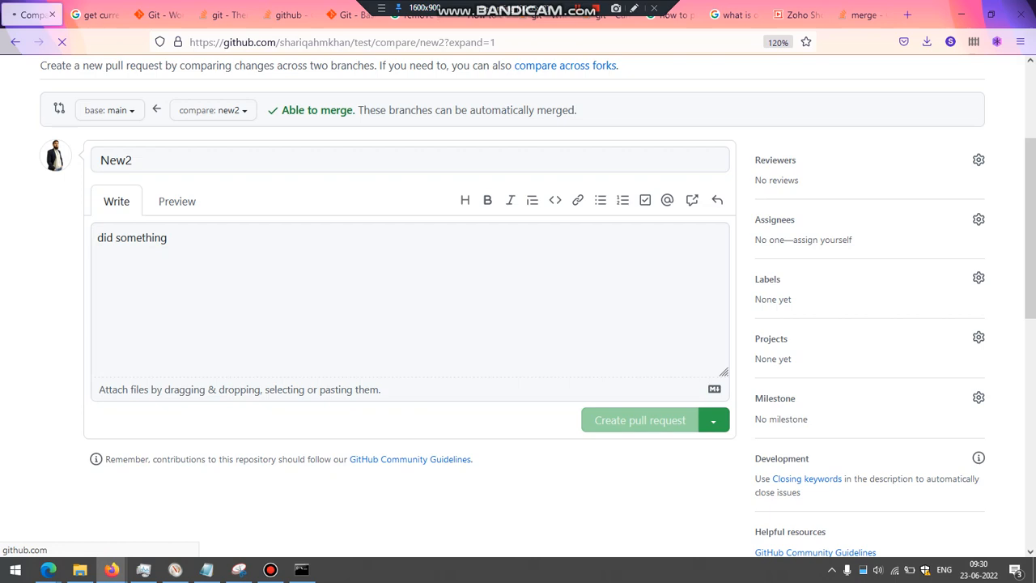
left_click(638, 420)
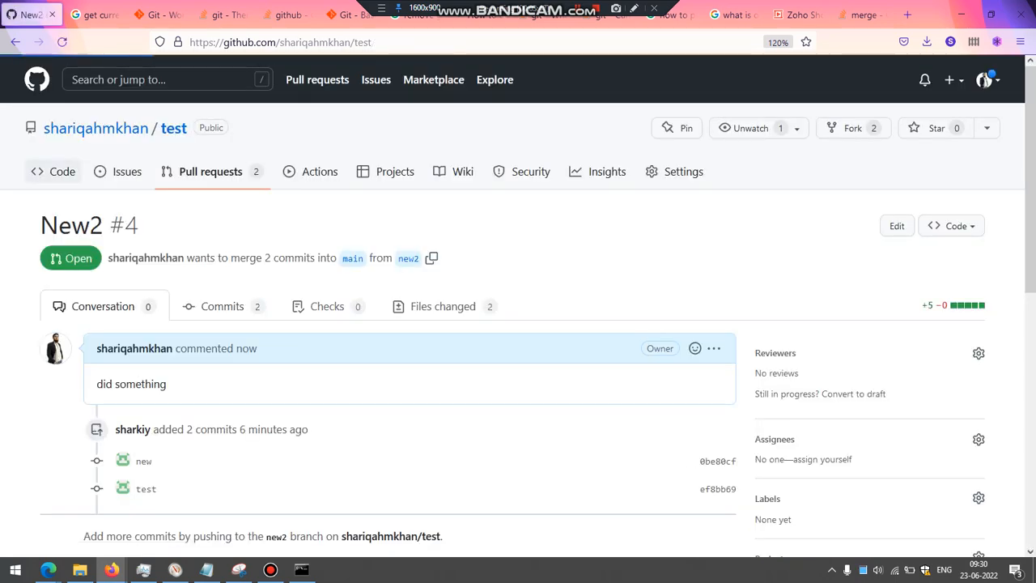
View the repository's file list on branch new2, which contains anotherfolder.txt
left_click(61, 171)
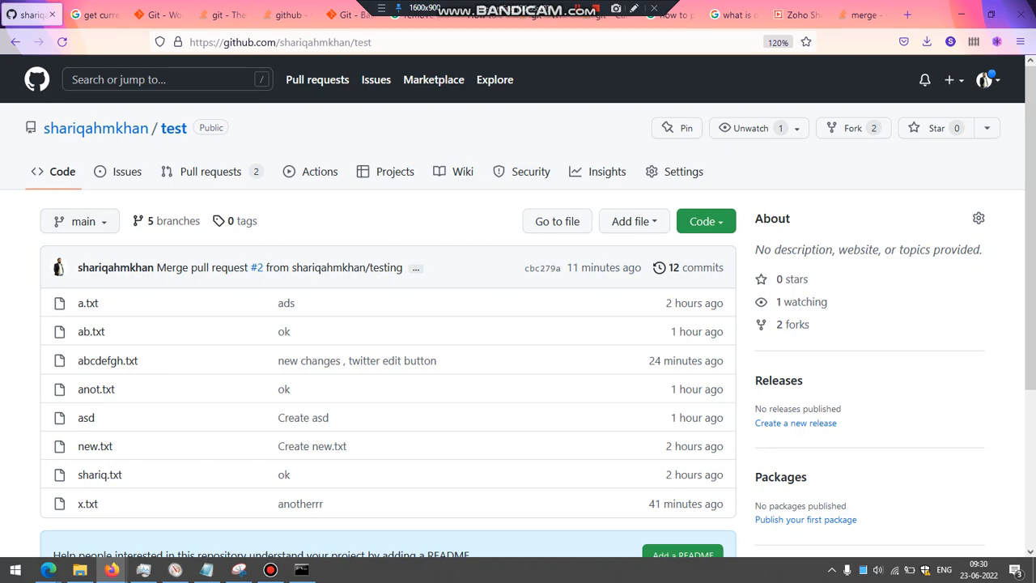
scroll("down", 3)
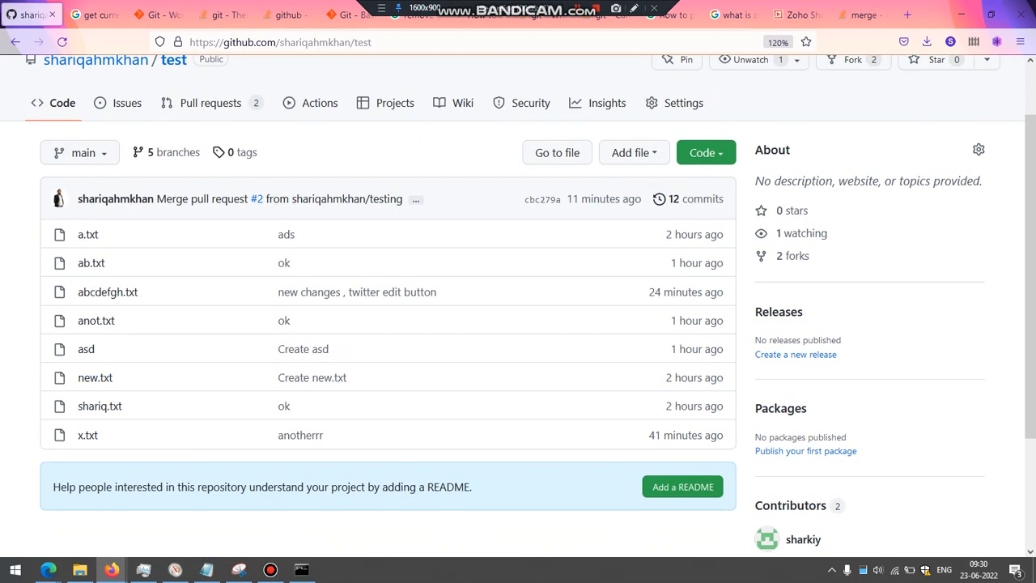
mouse_move(175, 152)
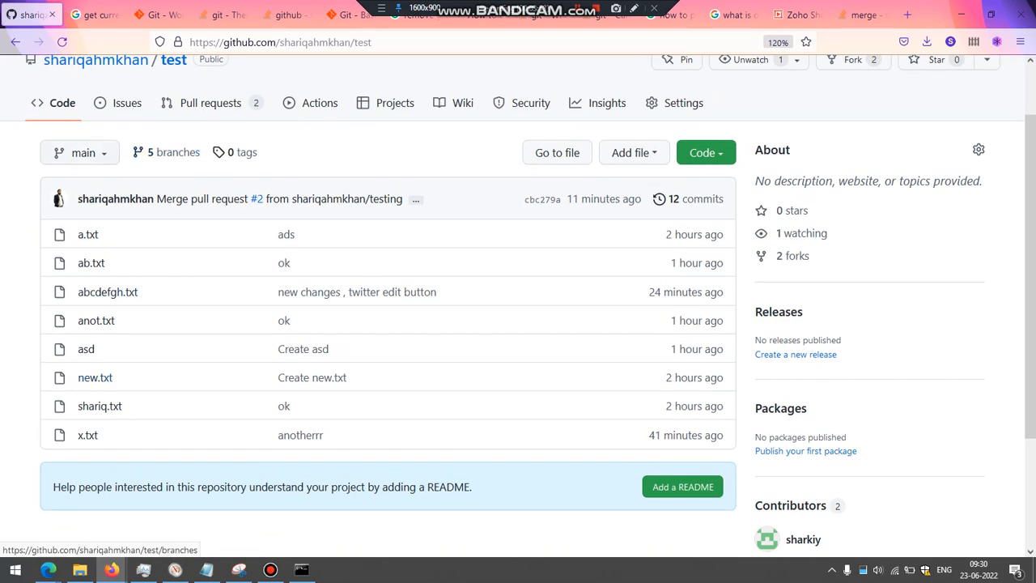
left_click(79, 153)
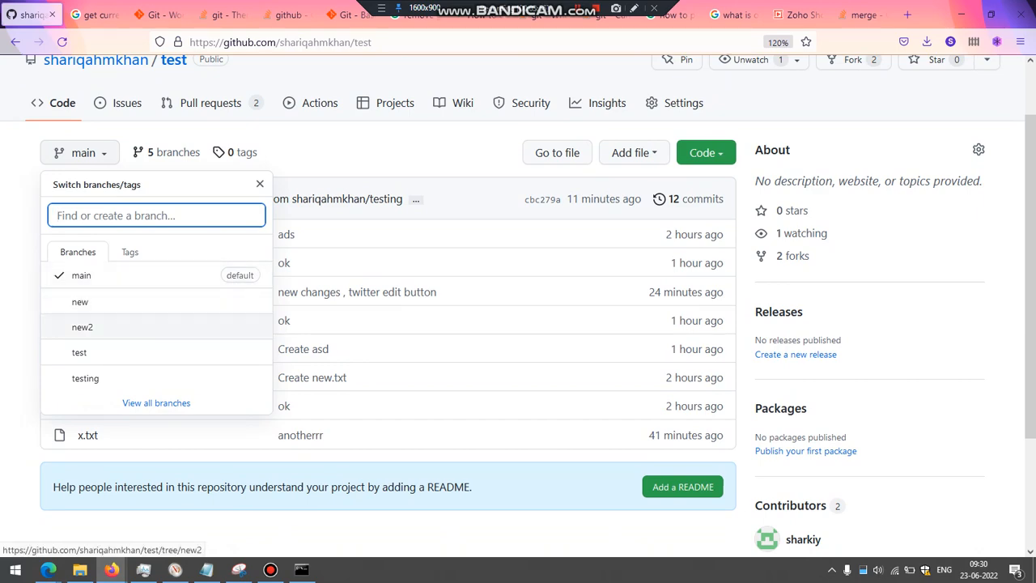
left_click(81, 327)
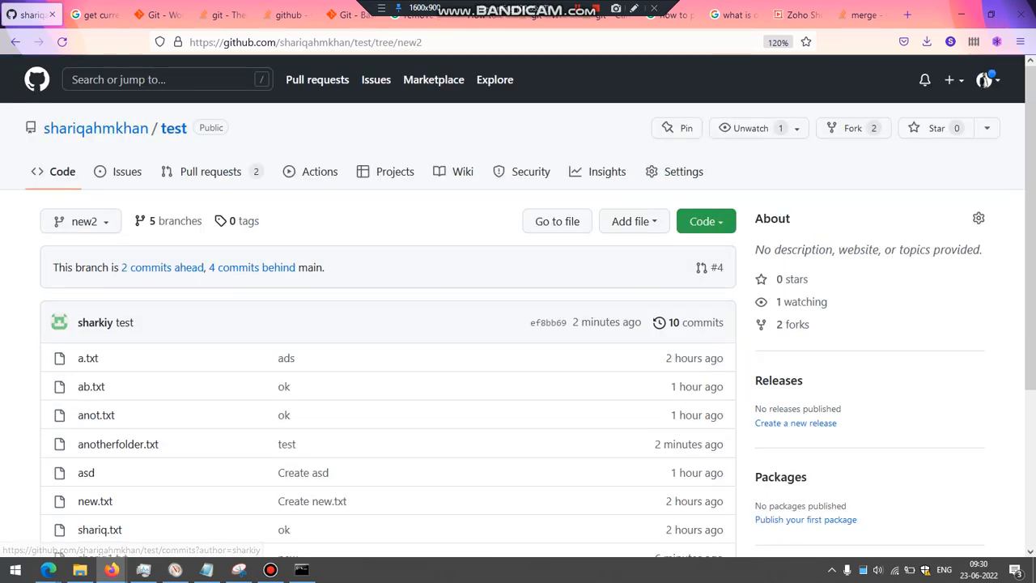
scroll("down", 3)
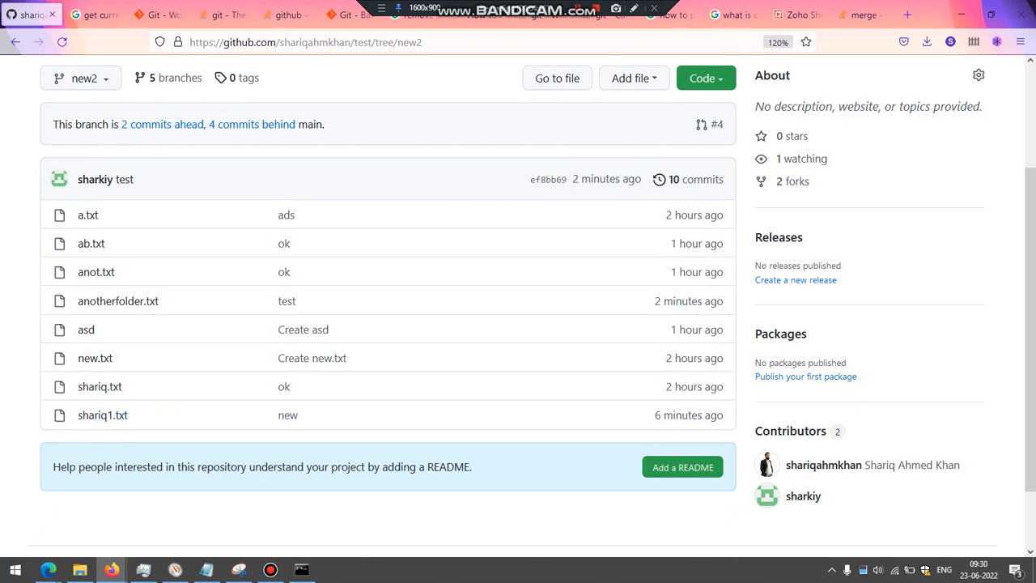
mouse_move(116, 299)
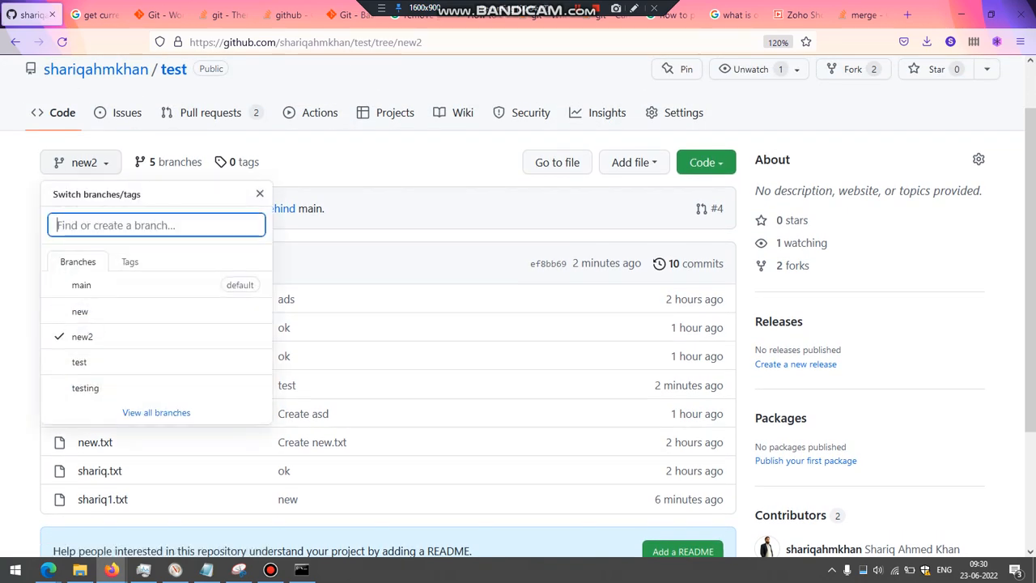
mouse_move(81, 285)
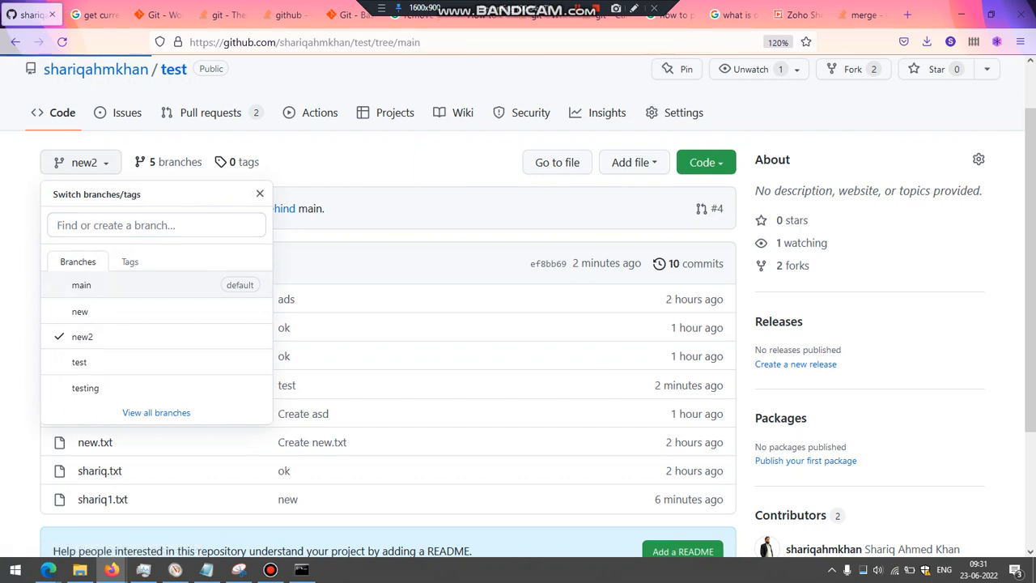
Switch the file listing back to main and return to the command prompt window
left_click(81, 285)
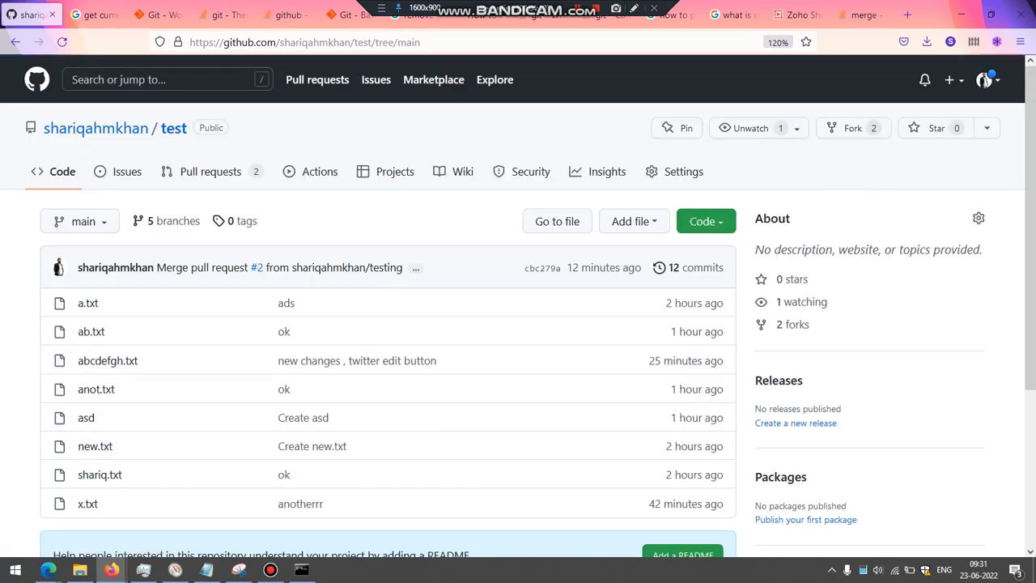
left_click(301, 570)
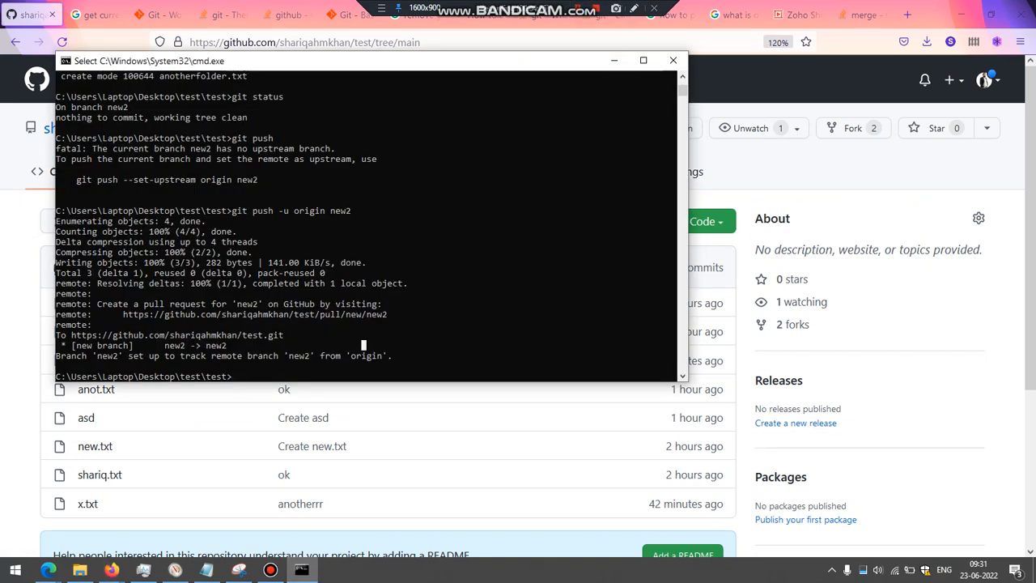
Check out the local main branch with git checkout
type("git branch")
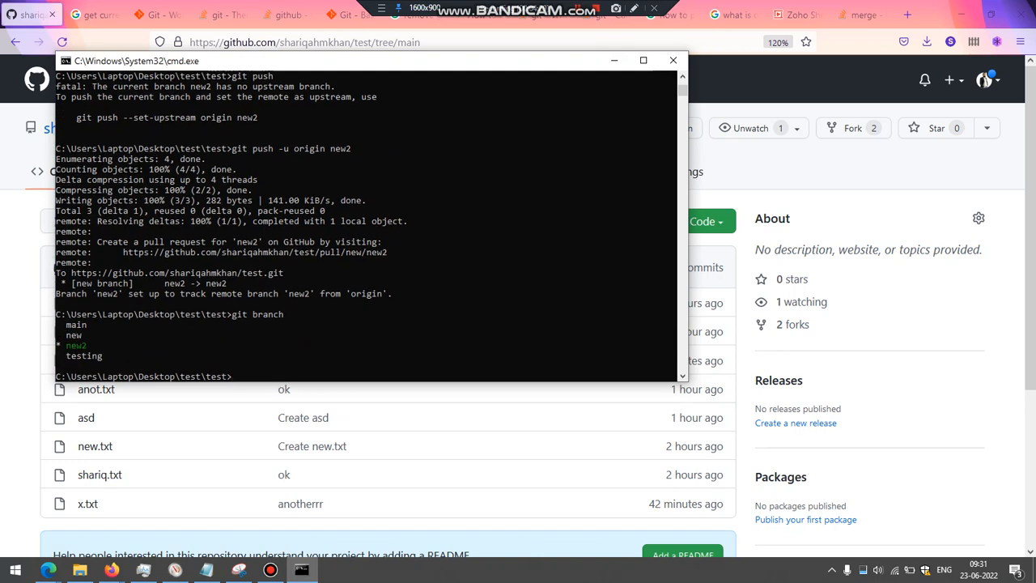
type("git checkou")
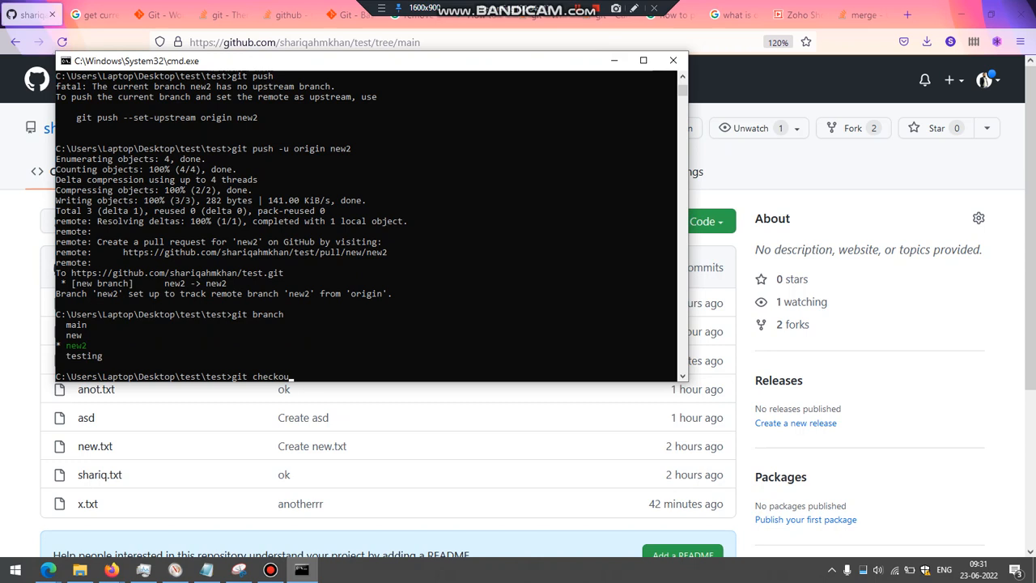
key("Return")
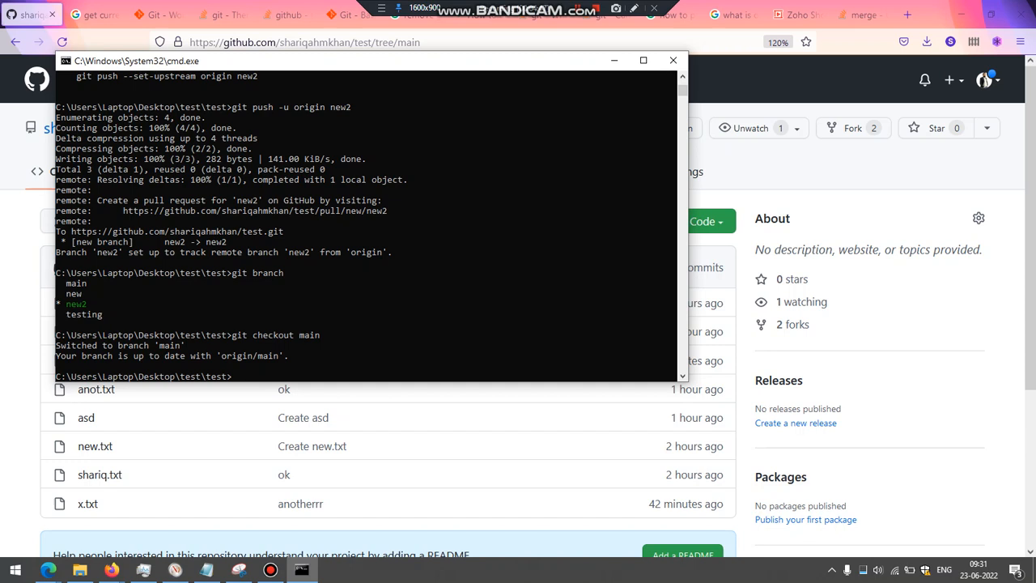
Fast-forward merge new2 into main, bringing in anotherfolder.txt and shariq1.txt
type("git")
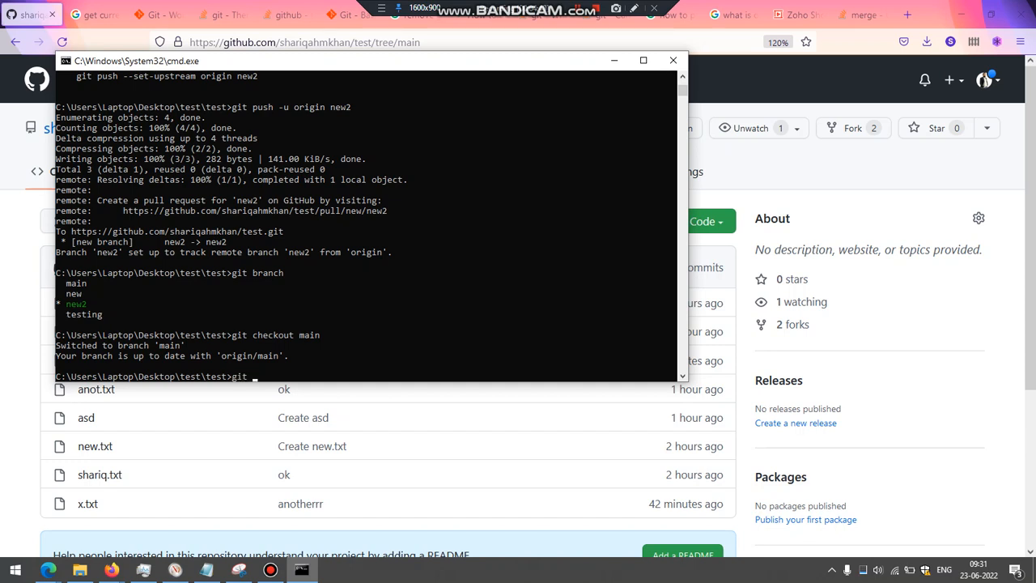
type("merge")
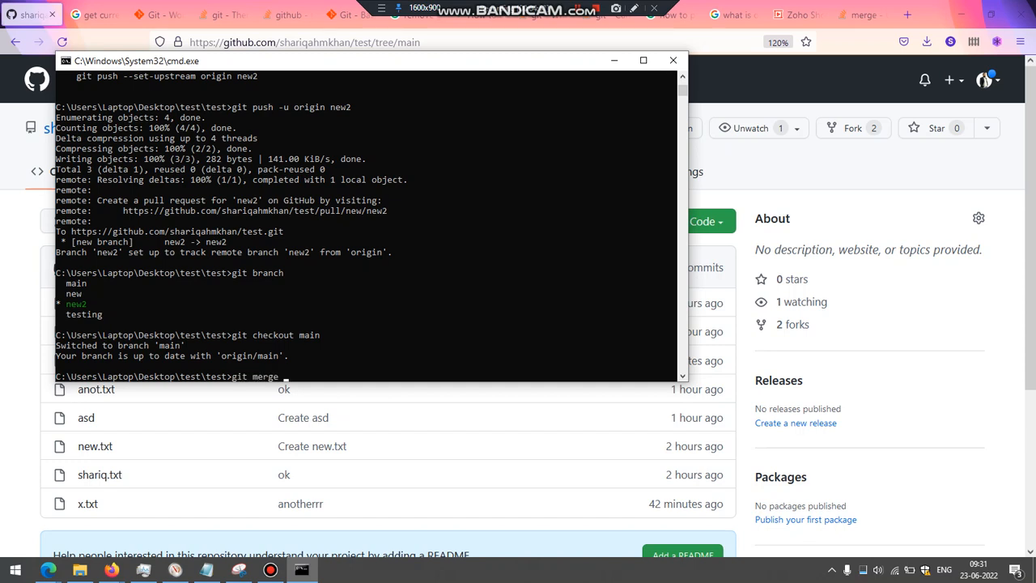
type("new2")
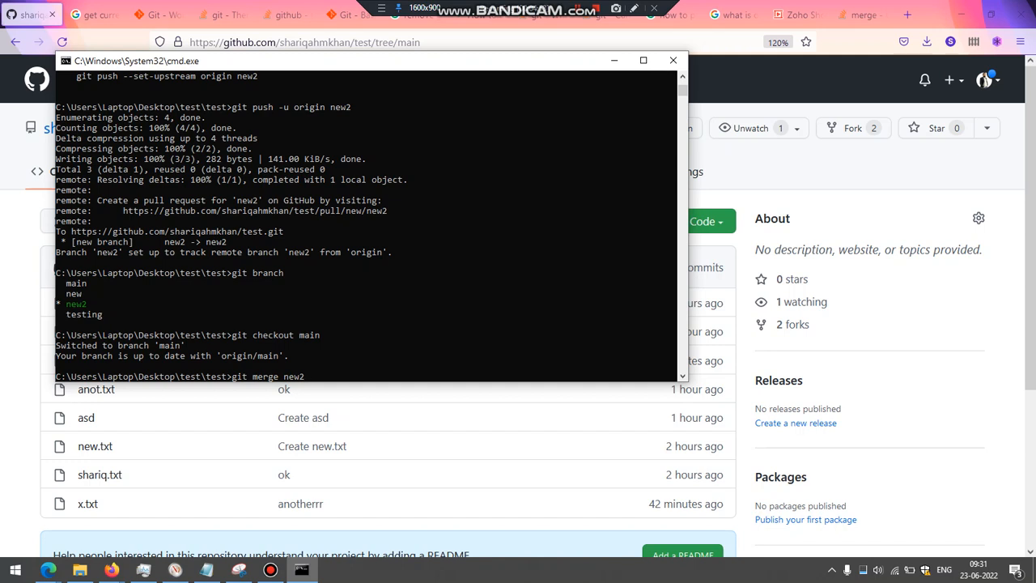
key("Return")
type("git p")
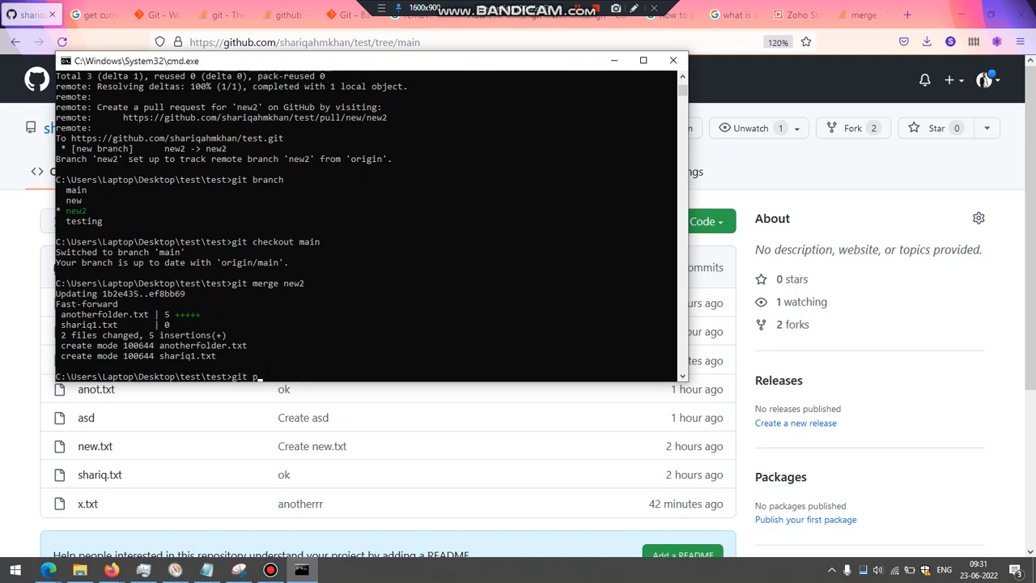
Attempt git push, then git pull the remote main changes after the rejection
type("ush -")
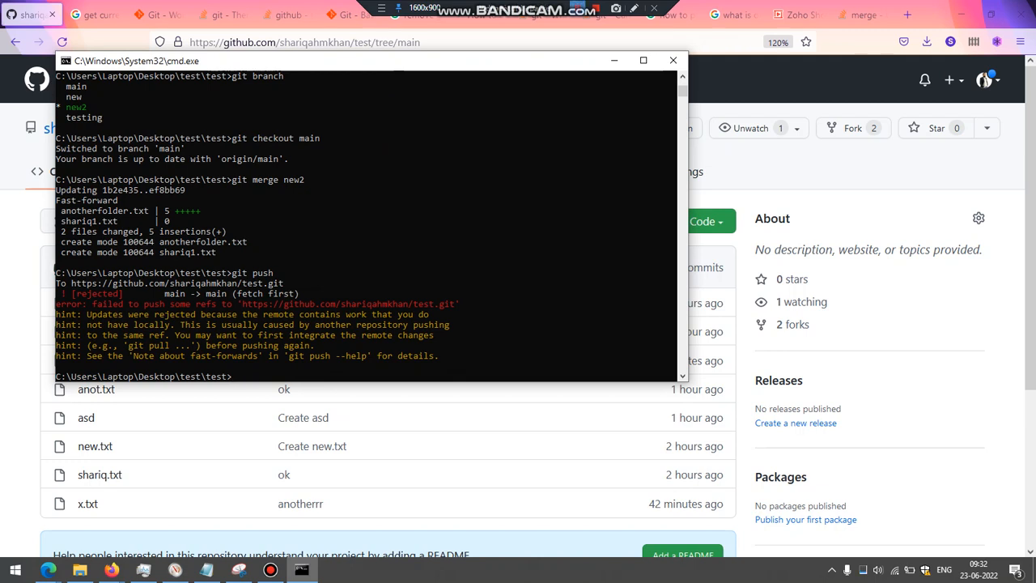
type("git pull")
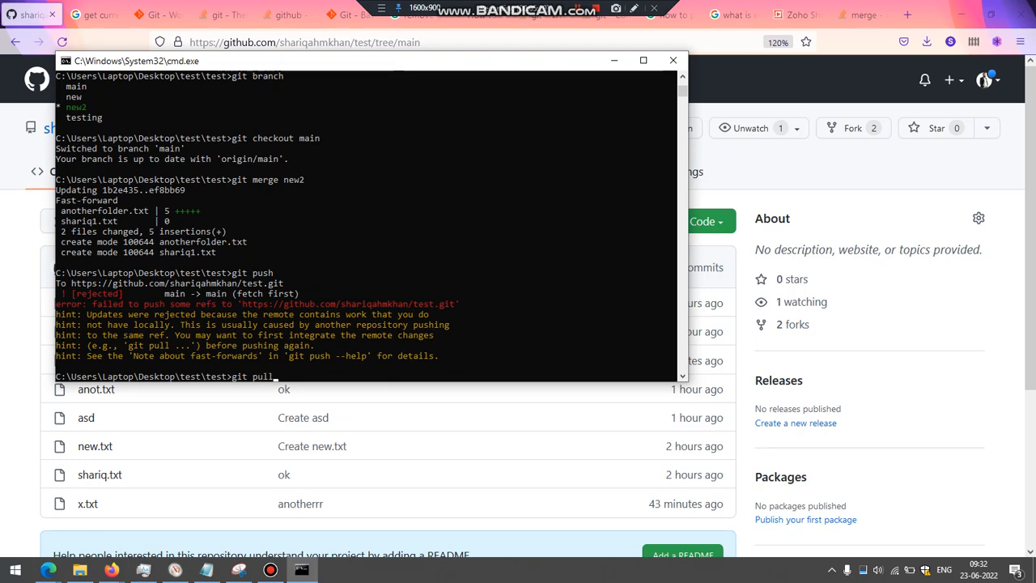
key("Return")
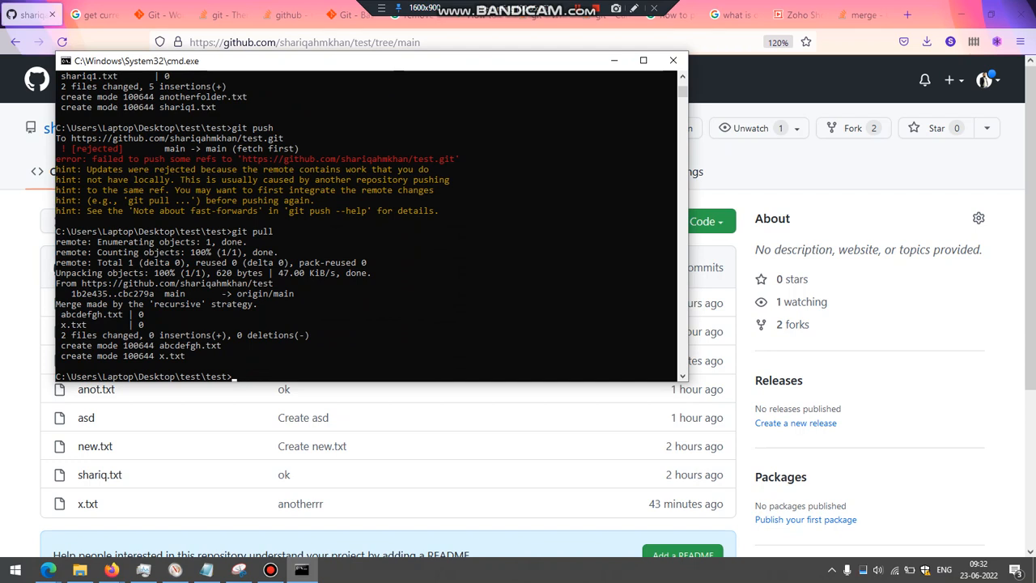
type("git pull")
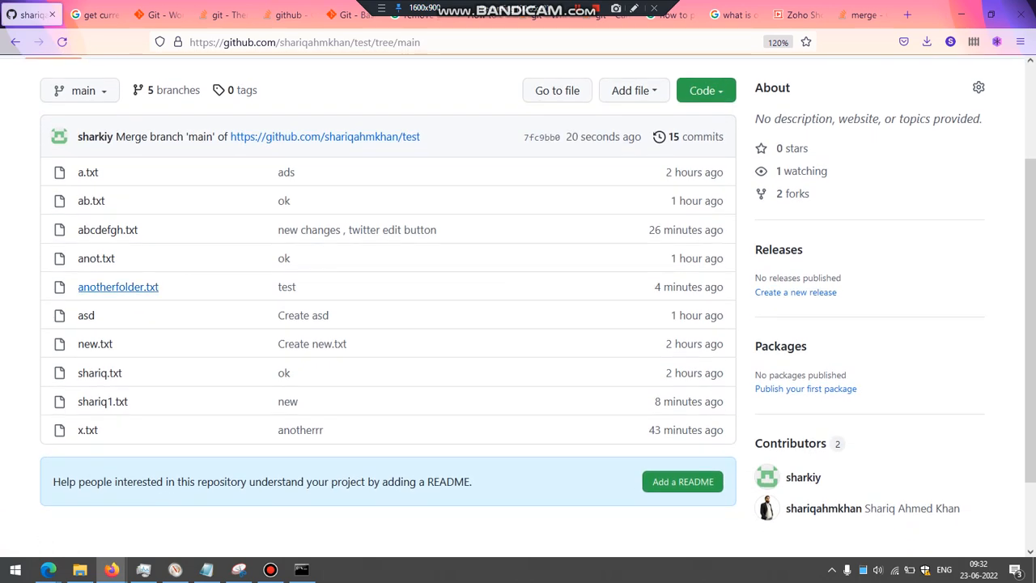
mouse_move(116, 286)
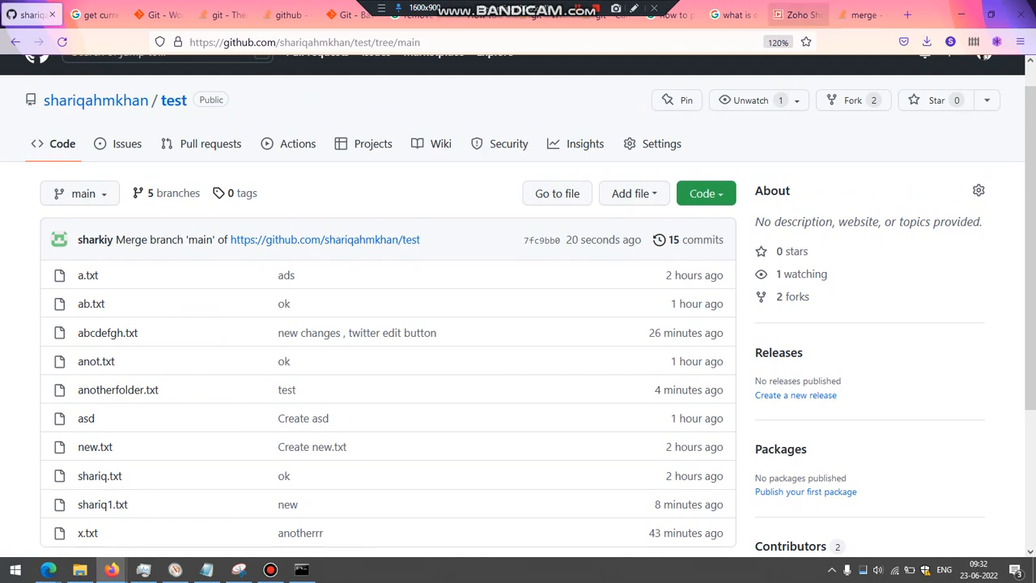
Switch to the Stack Overflow answer about rejected pushes and git pull
left_click(858, 14)
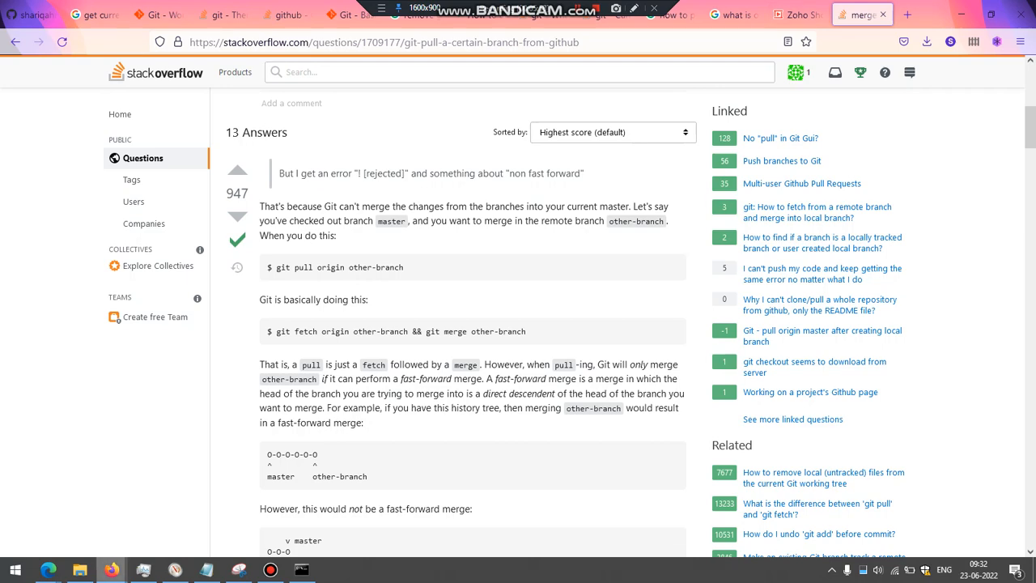
Show slide 25 of the Git and GitHub deck with notes on git init and Bitbucket
left_click(797, 14)
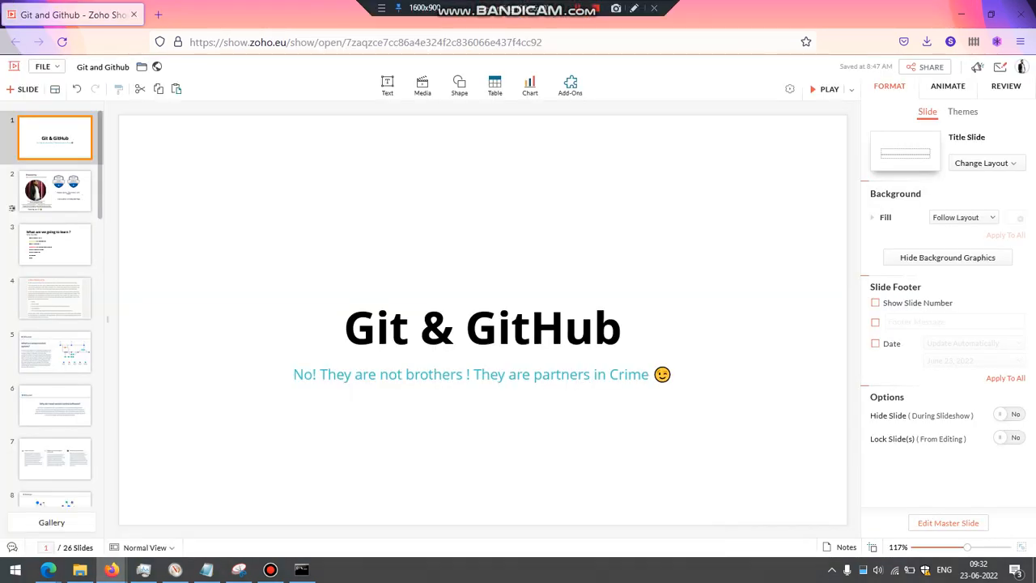
scroll("down", 3)
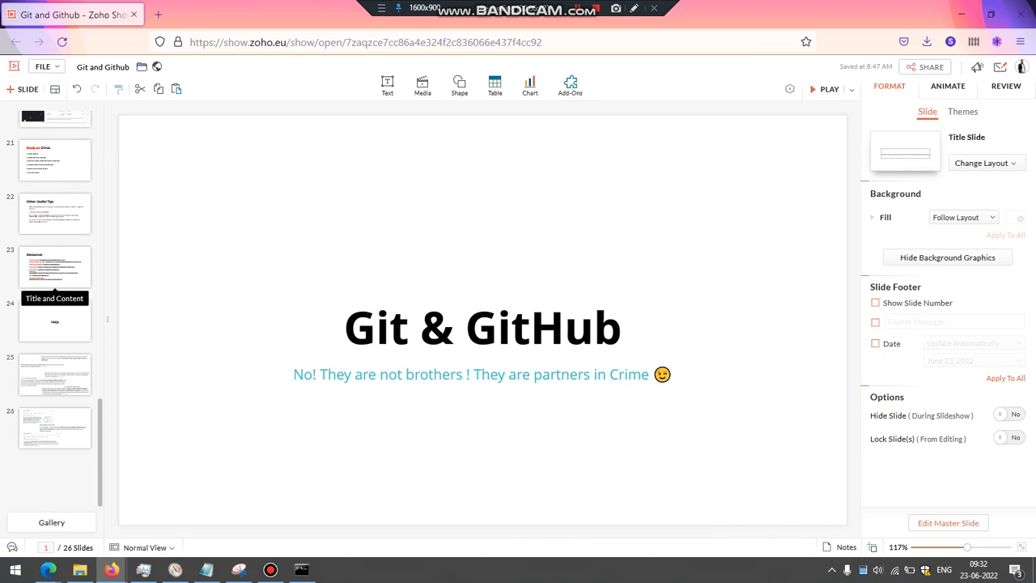
left_click(55, 374)
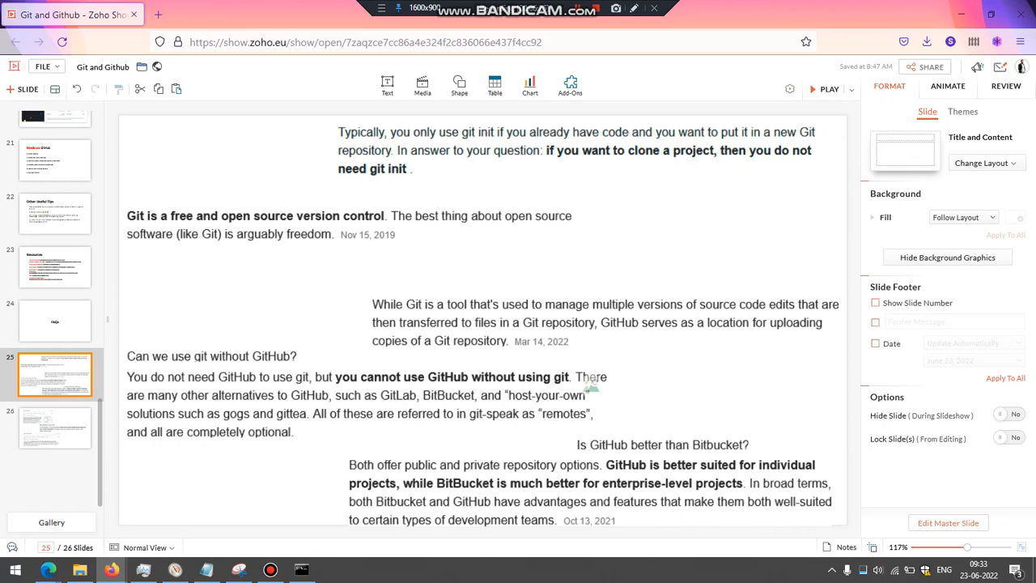
mouse_move(55, 424)
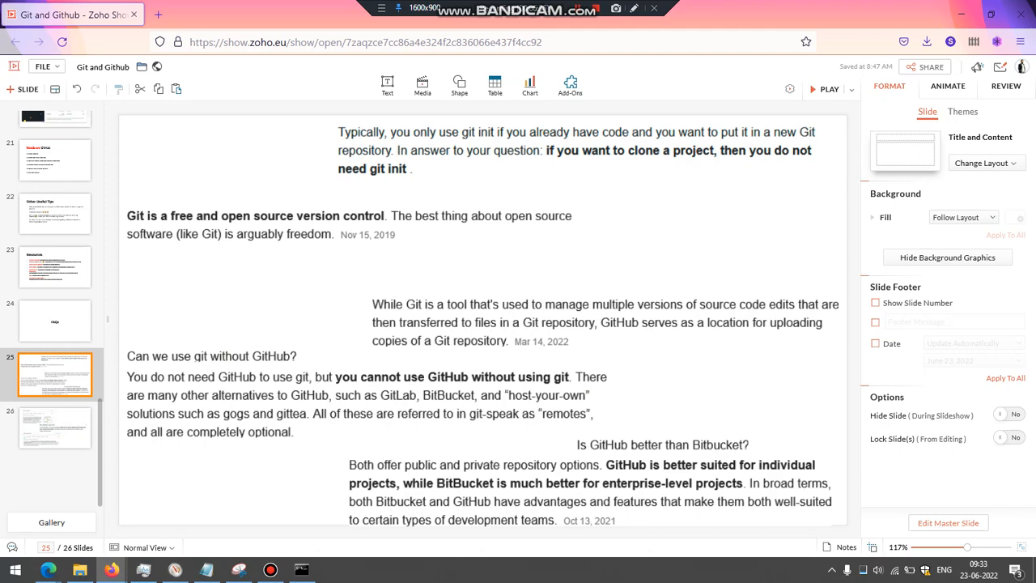
Show slide 26 explaining git set-upstream and what origin means
left_click(55, 427)
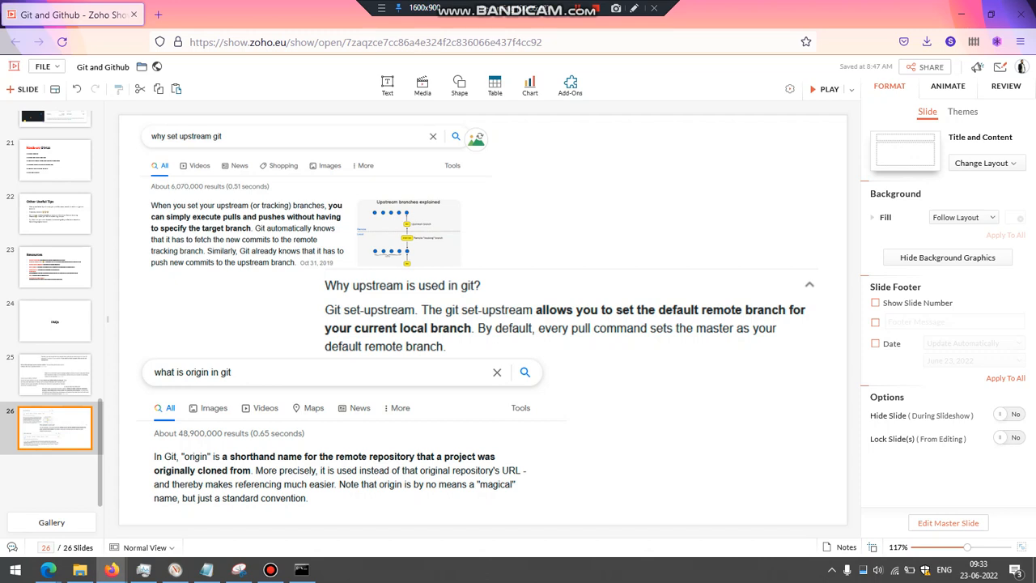
mouse_move(818, 282)
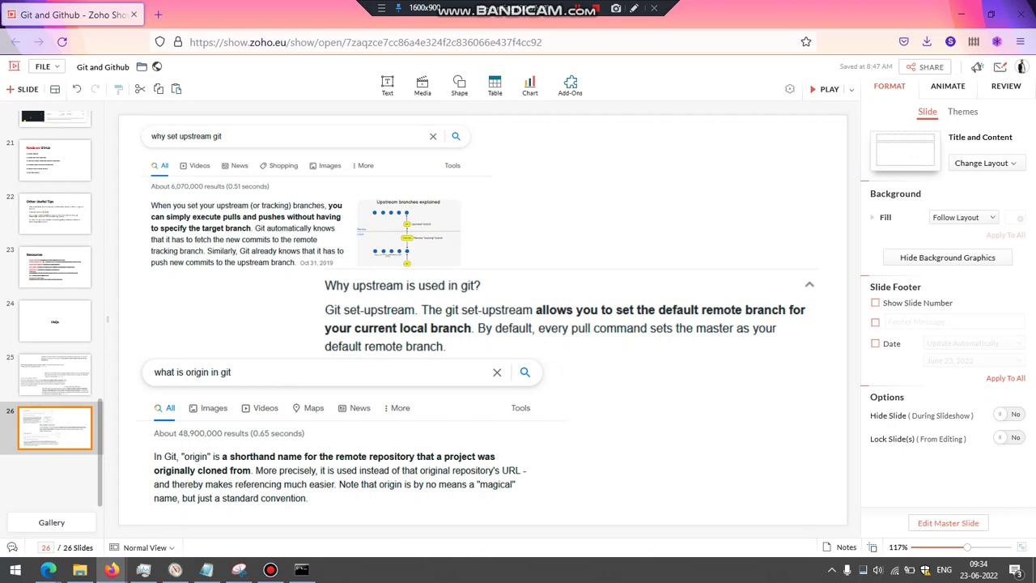
Bring the command prompt forward and start entering git remote -v
left_click(302, 570)
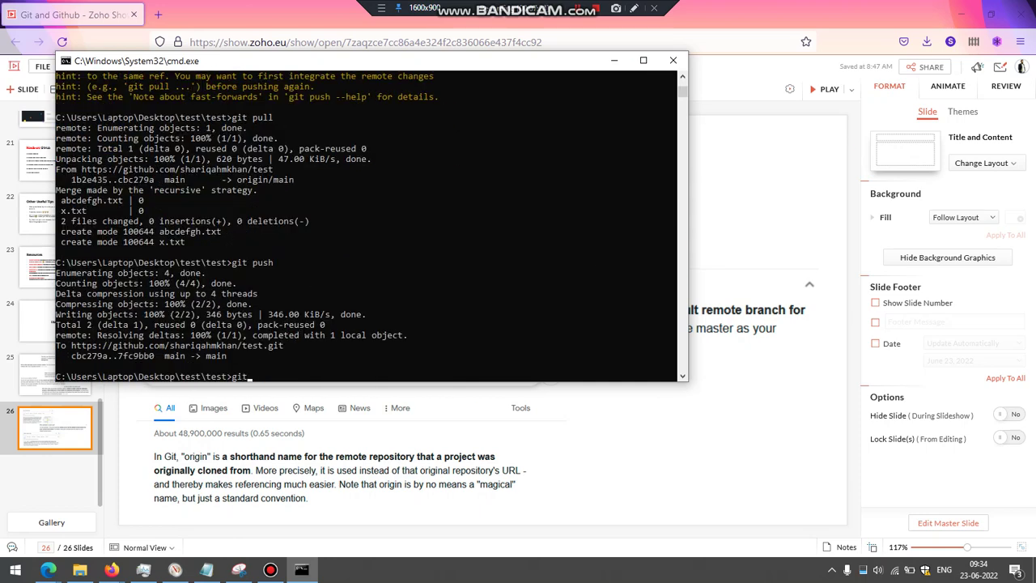
type("remote -v")
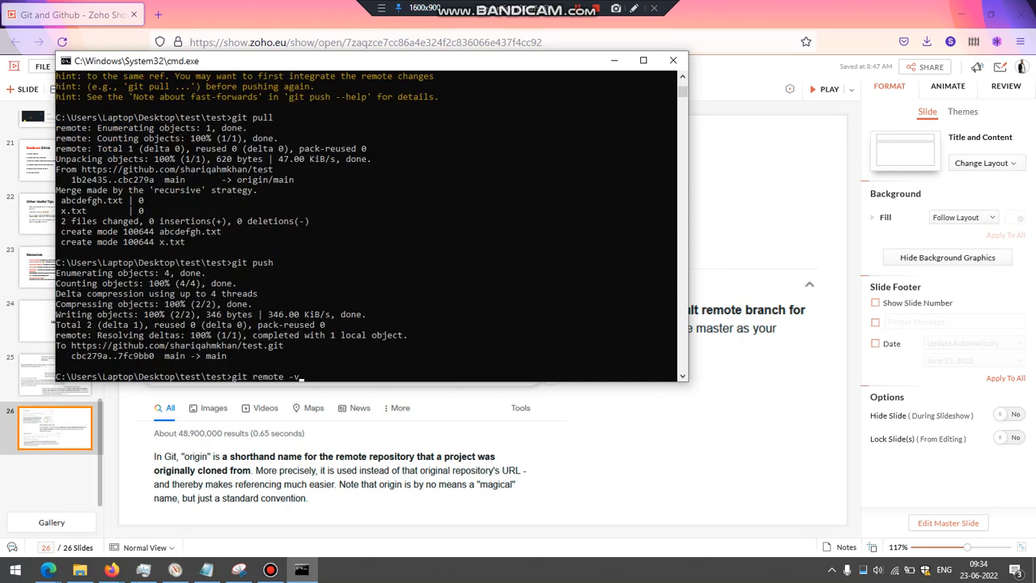